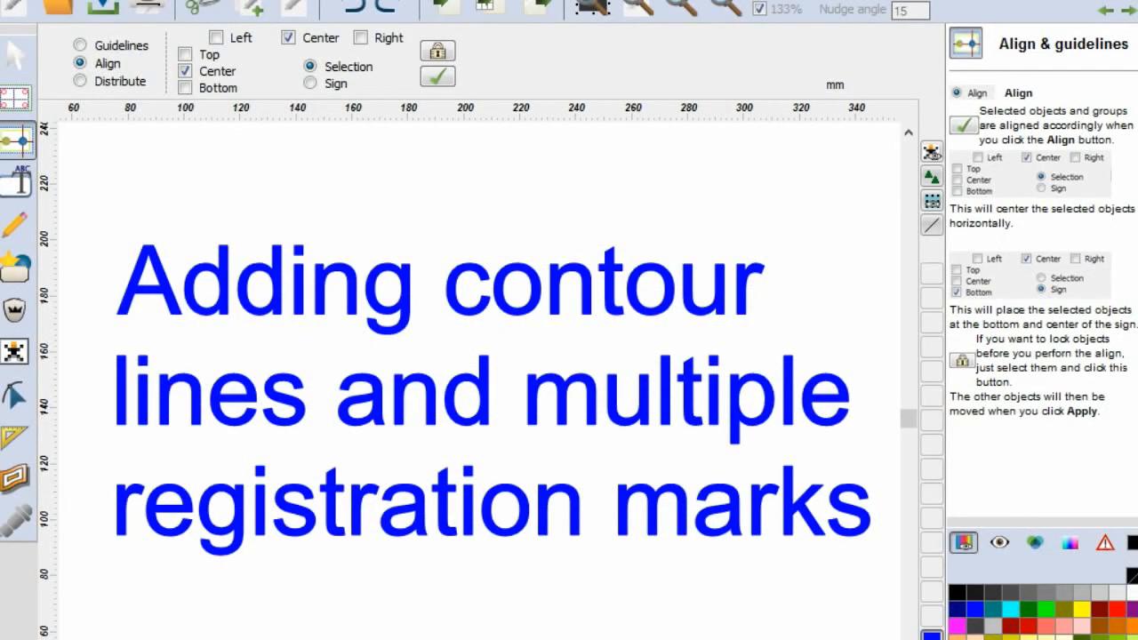
{"action": "mouse_move", "coordinate": [128, 633]}
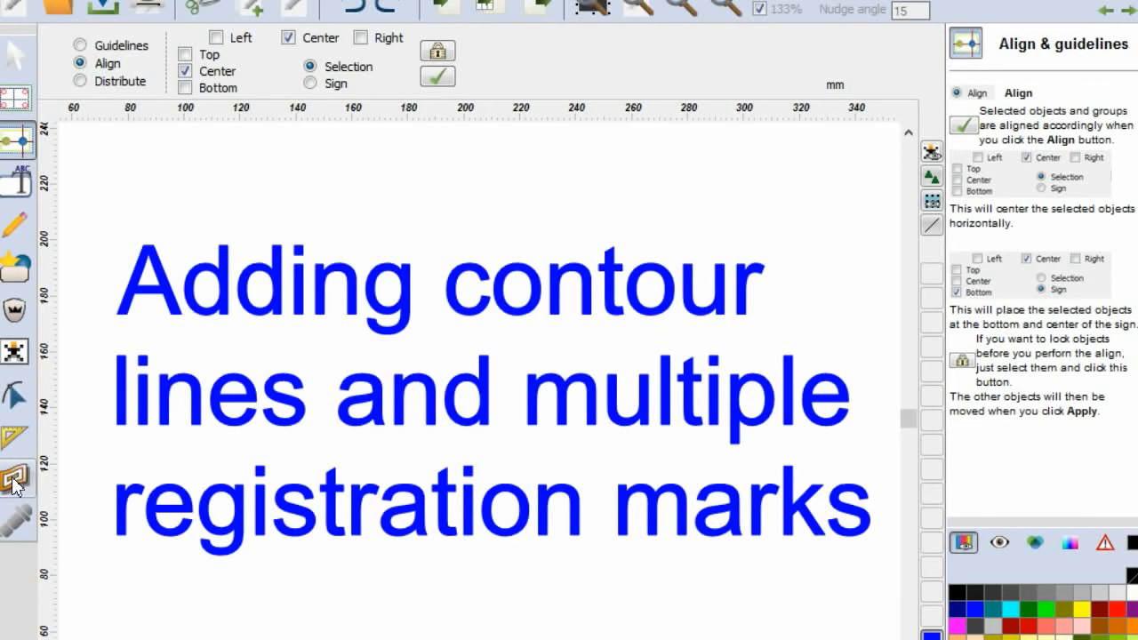
Enable Keep original and Separate inner in the Contour effects toolbar.
{"action": "left_click", "coordinate": [16, 480]}
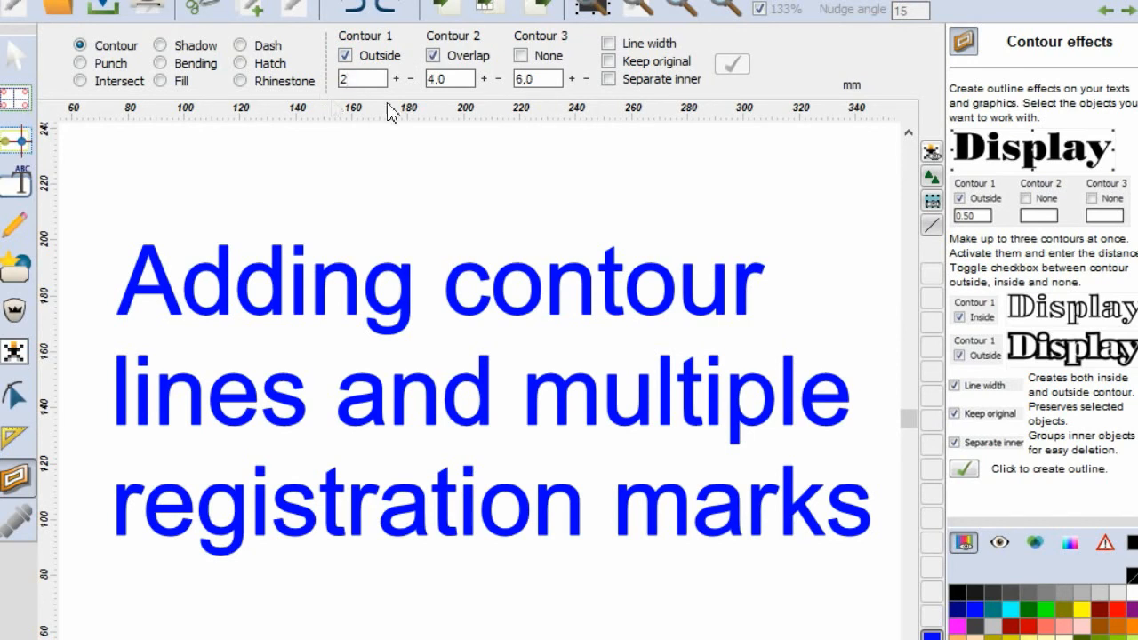
{"action": "left_click", "coordinate": [608, 61]}
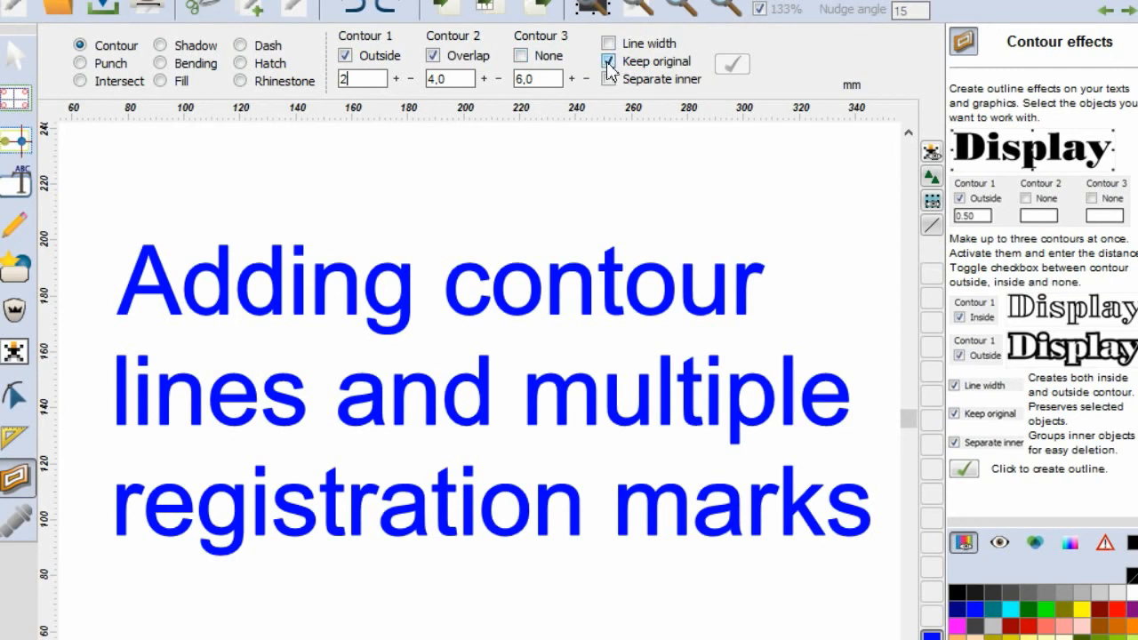
{"action": "left_click", "coordinate": [608, 60]}
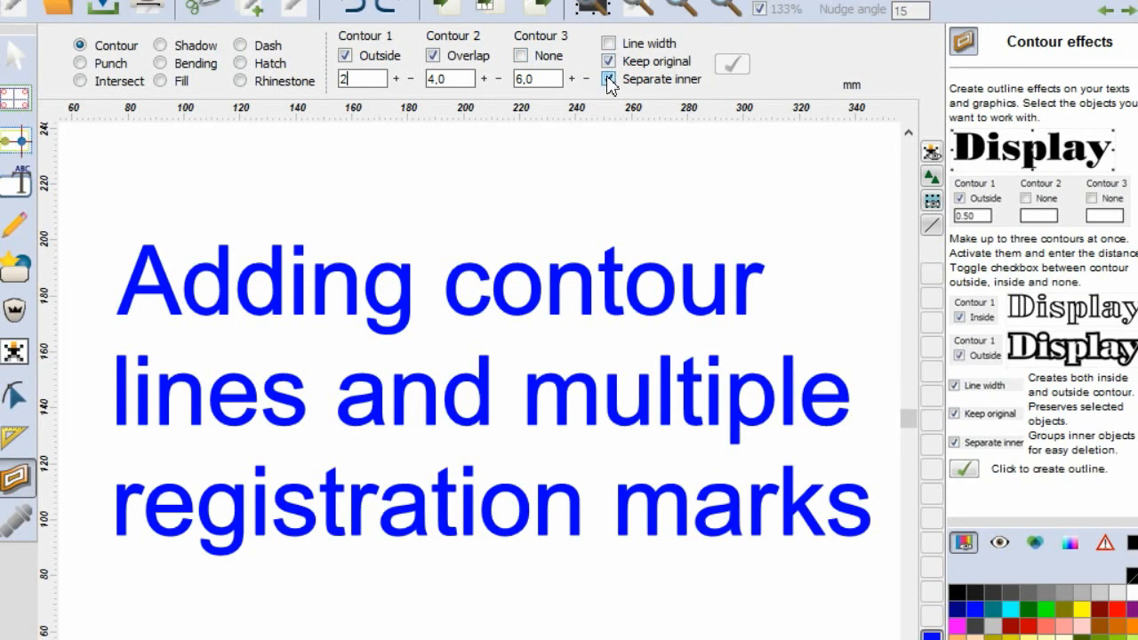
{"action": "left_click", "coordinate": [608, 78]}
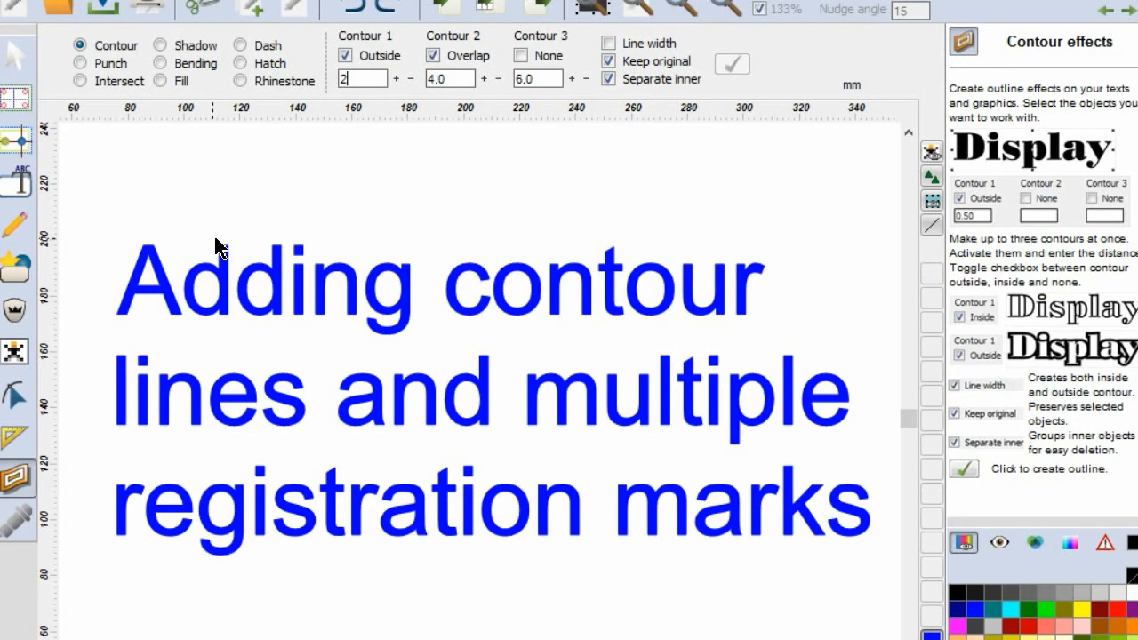
{"action": "mouse_move", "coordinate": [114, 269]}
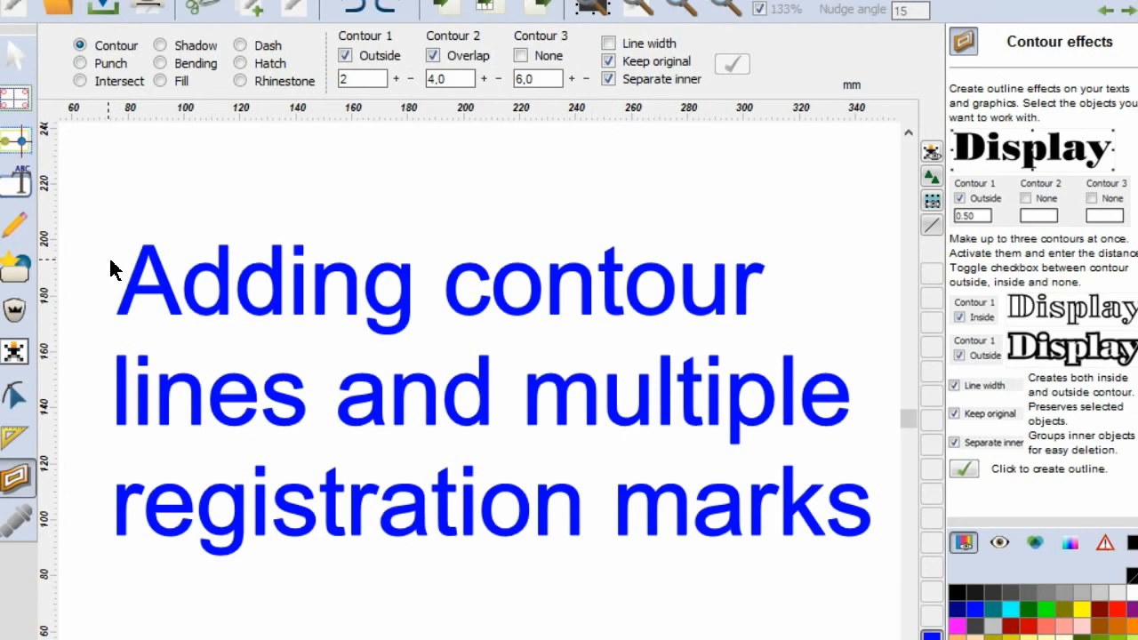
{"action": "mouse_move", "coordinate": [129, 242]}
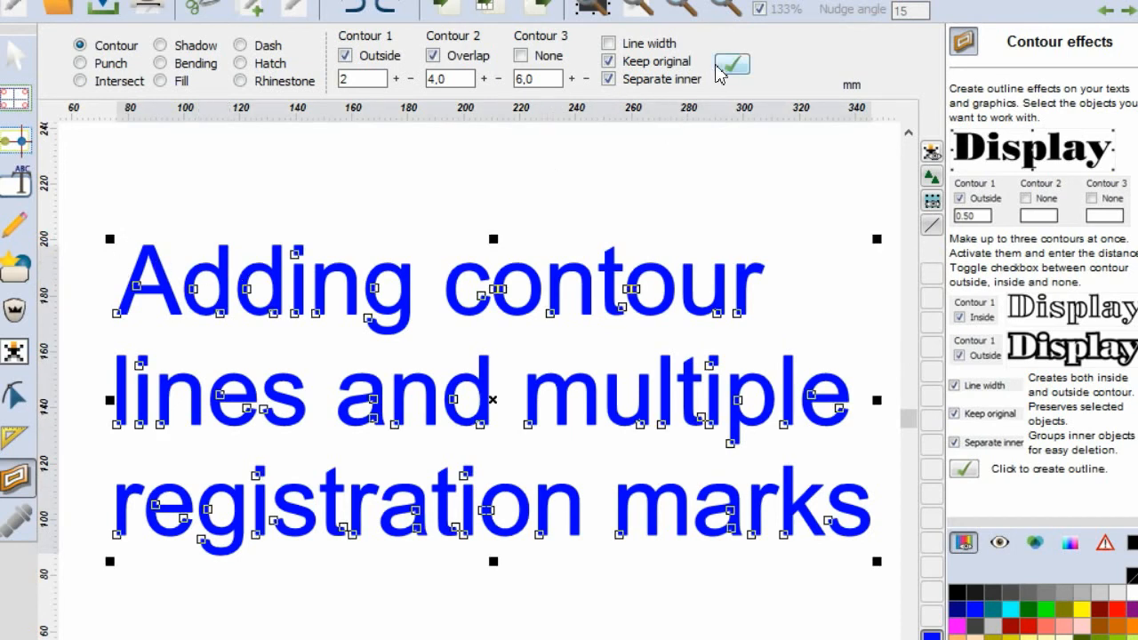
Create the outside contour outline around the selected blue title text.
{"action": "left_click", "coordinate": [731, 64]}
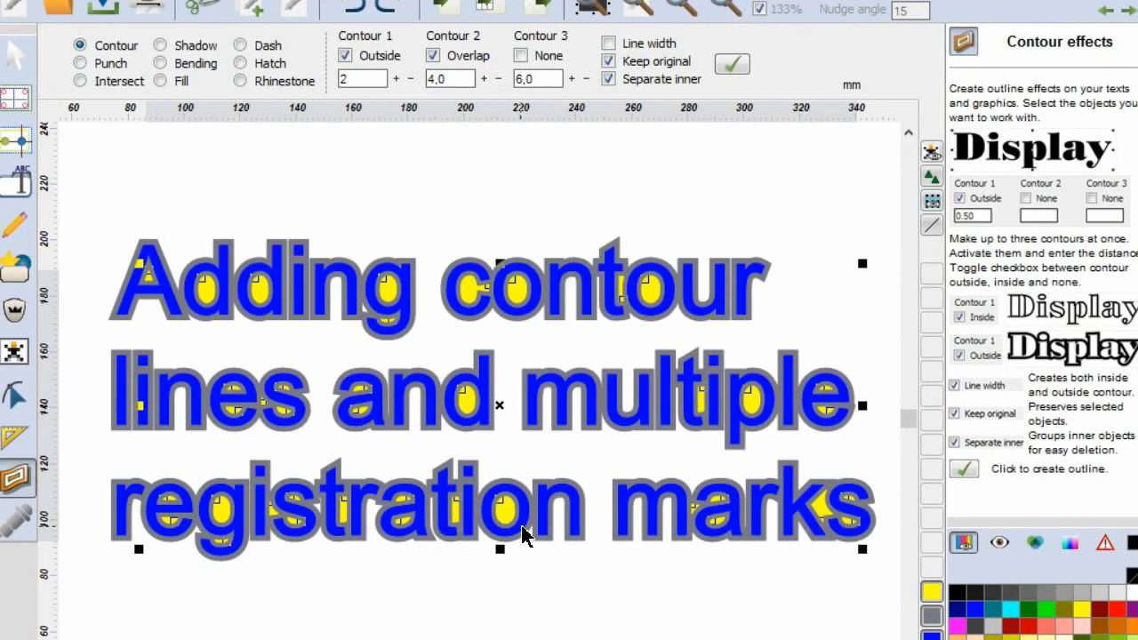
{"action": "mouse_move", "coordinate": [533, 508]}
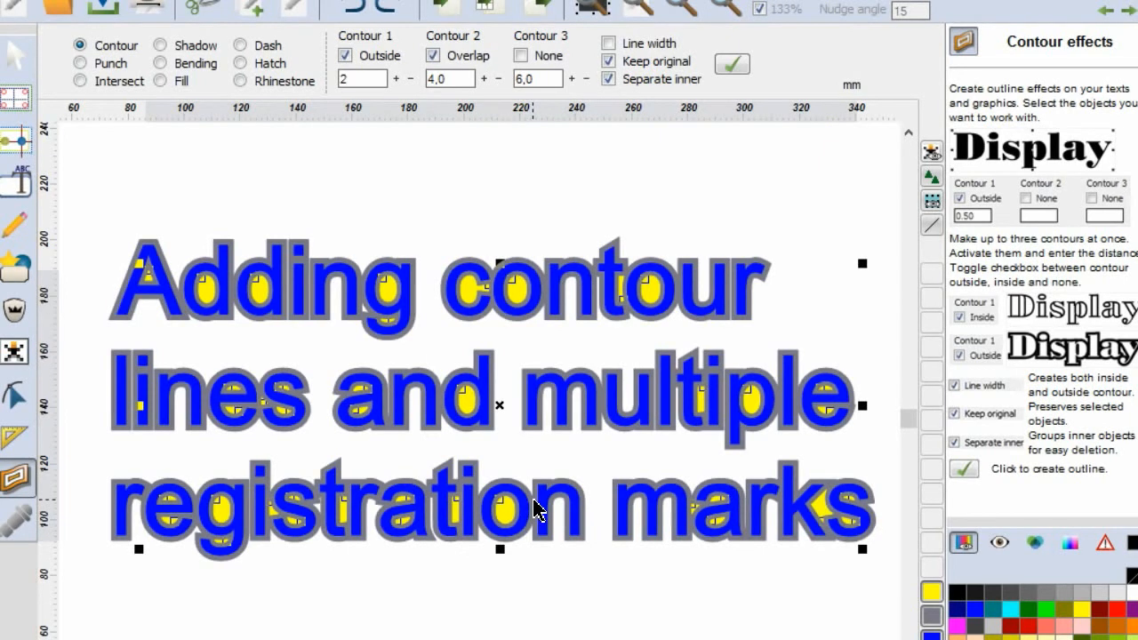
{"action": "mouse_move", "coordinate": [534, 409]}
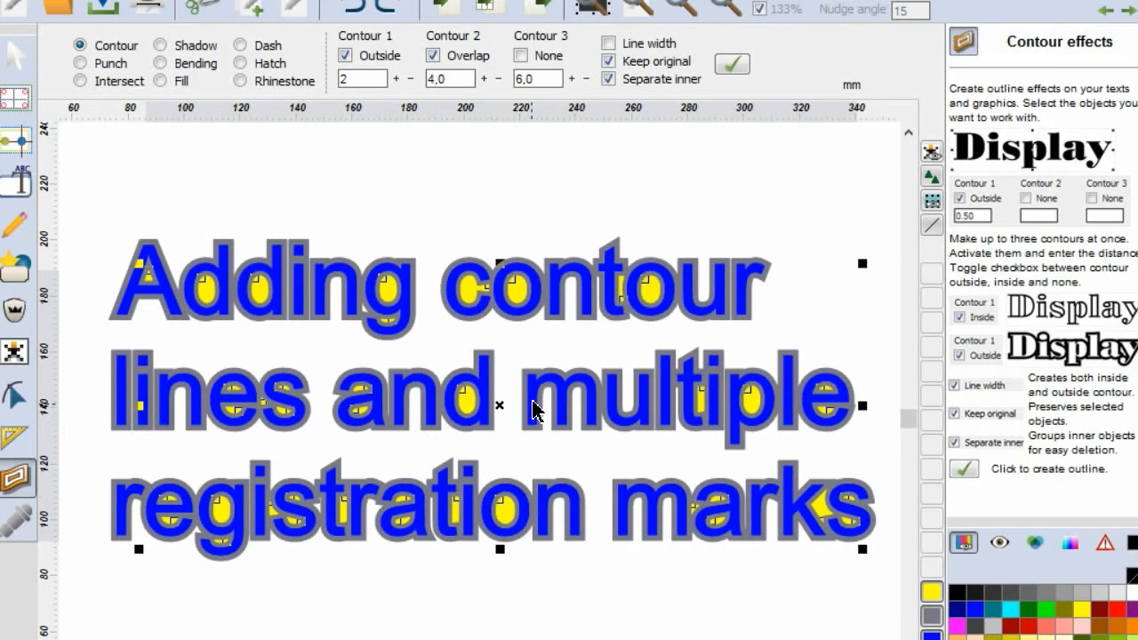
{"action": "mouse_move", "coordinate": [540, 352]}
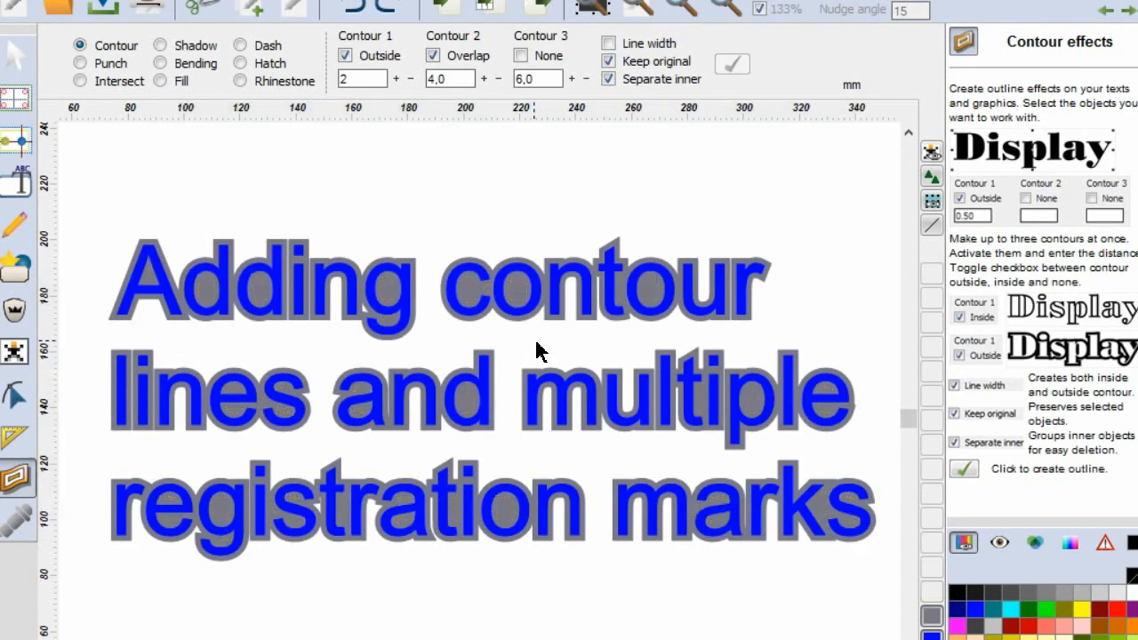
{"action": "mouse_move", "coordinate": [597, 459]}
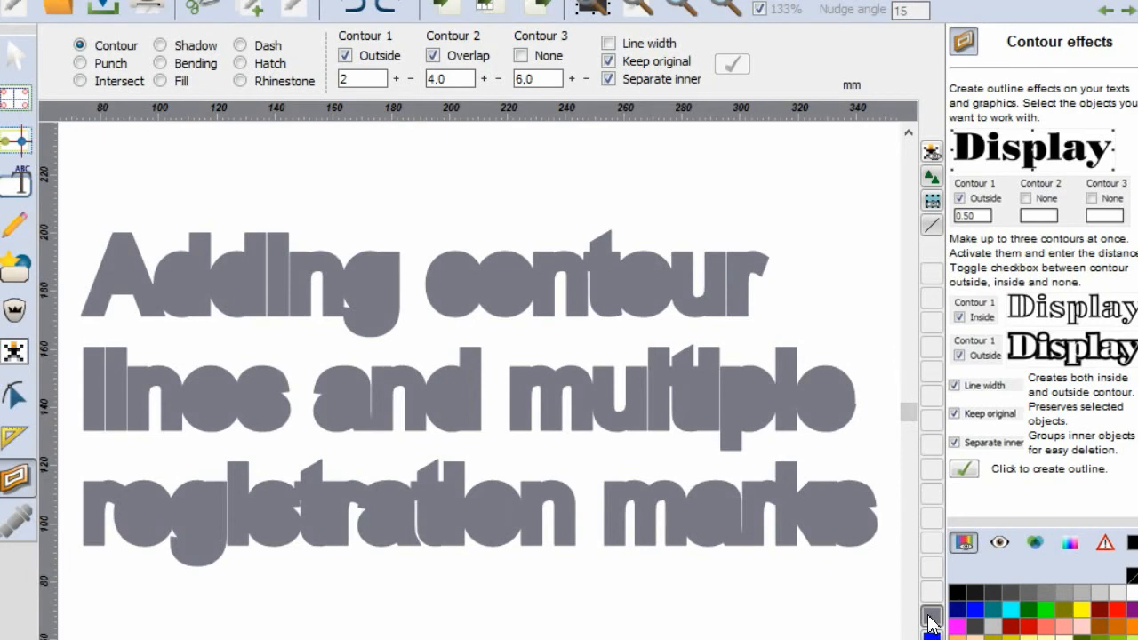
{"action": "mouse_move", "coordinate": [702, 334]}
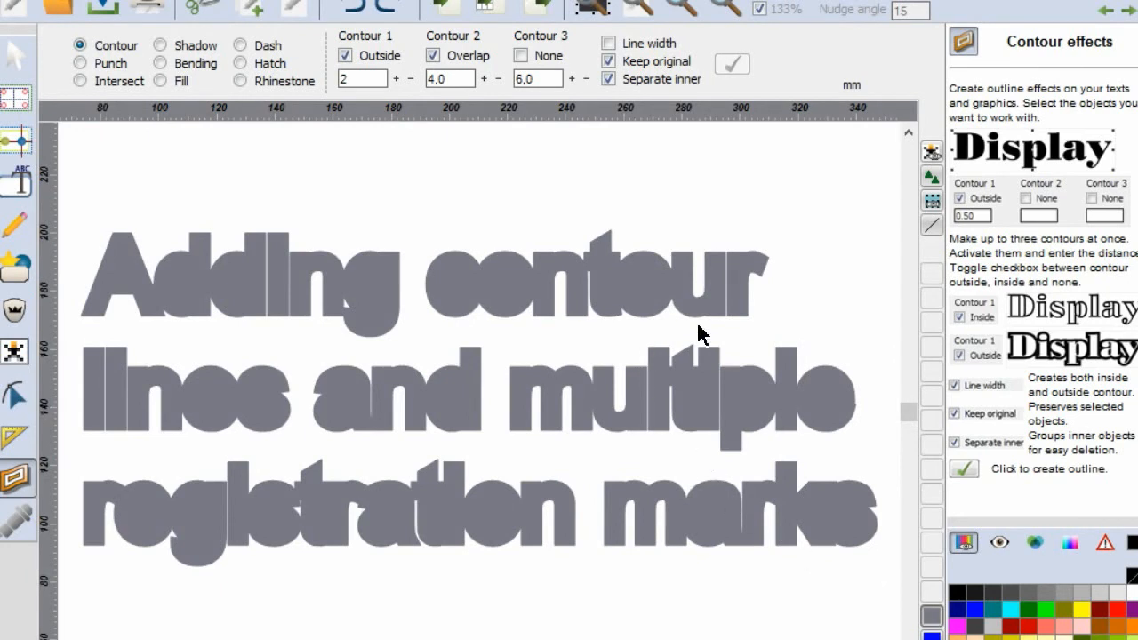
{"action": "mouse_move", "coordinate": [382, 316]}
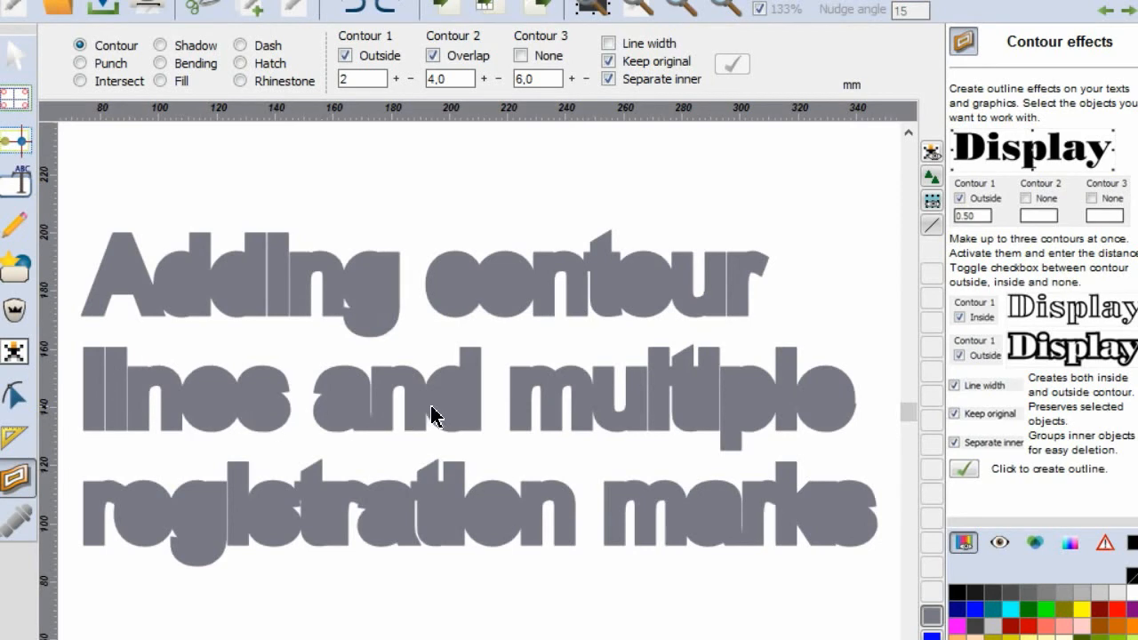
{"action": "mouse_move", "coordinate": [622, 418]}
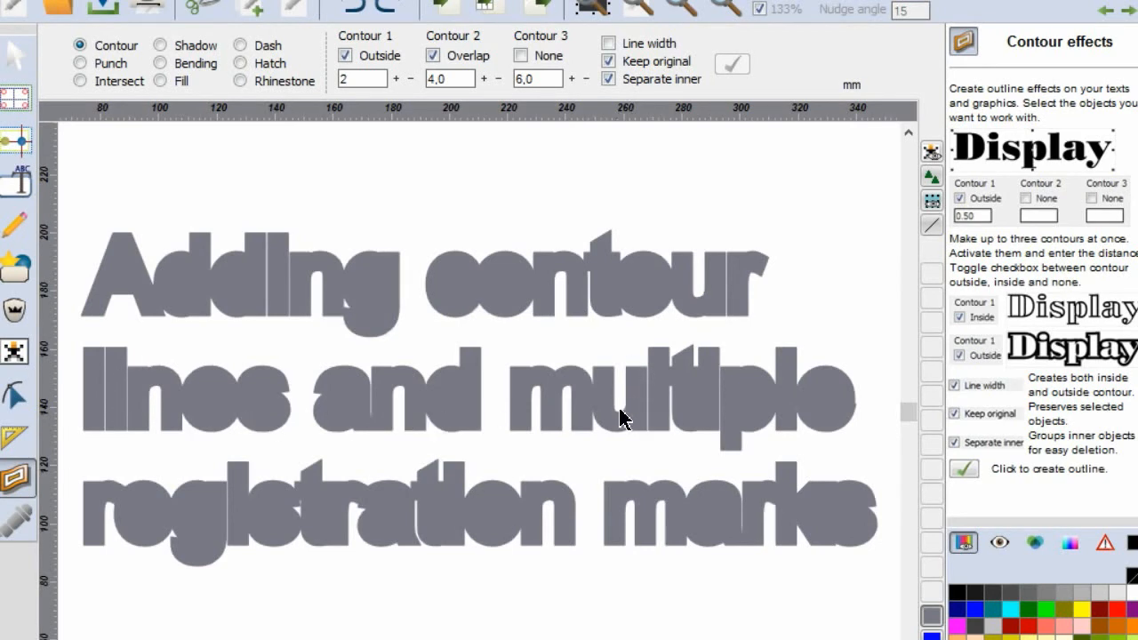
{"action": "mouse_move", "coordinate": [999, 544]}
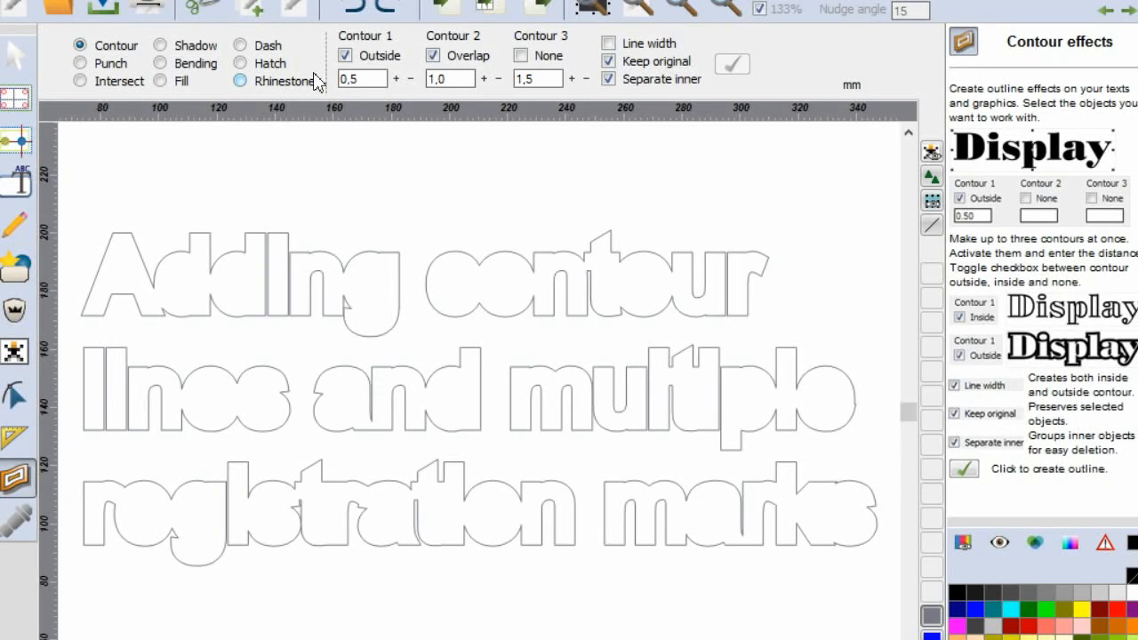
Apply contour distances 0.5, 1.0 and 1.5 with Keep original switched off.
{"action": "left_click", "coordinate": [359, 79]}
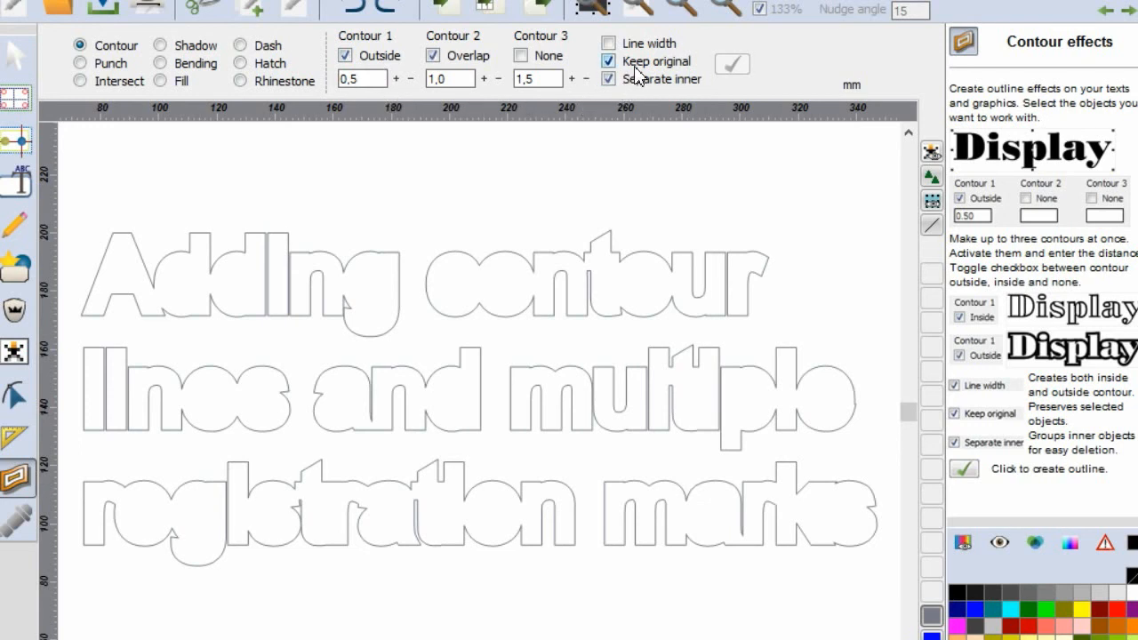
{"action": "left_click", "coordinate": [608, 60]}
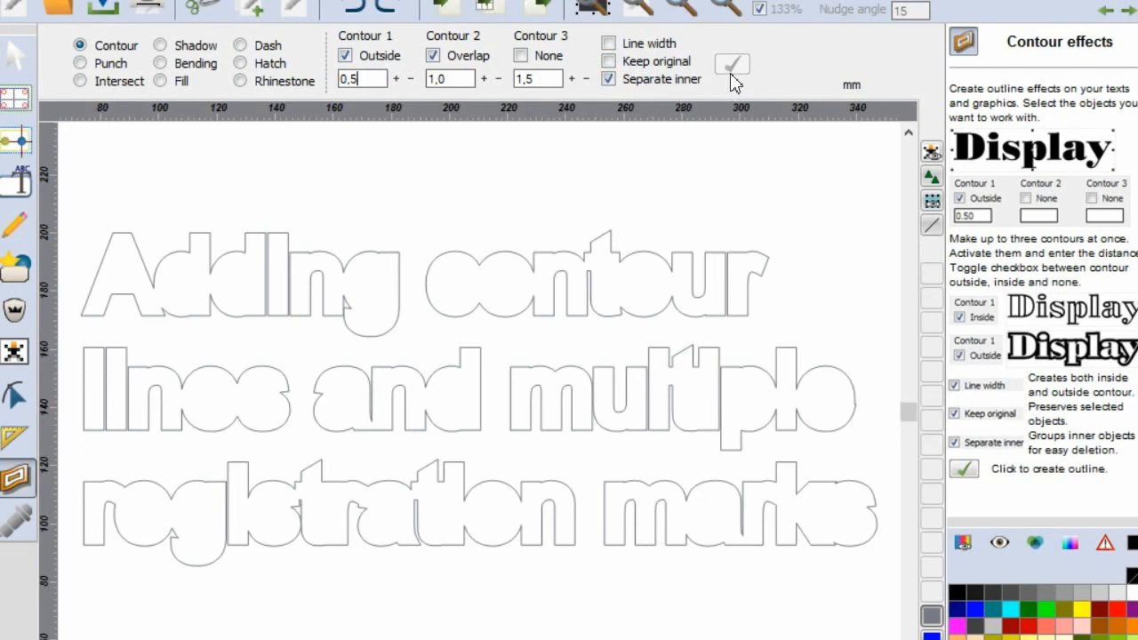
{"action": "mouse_move", "coordinate": [662, 163]}
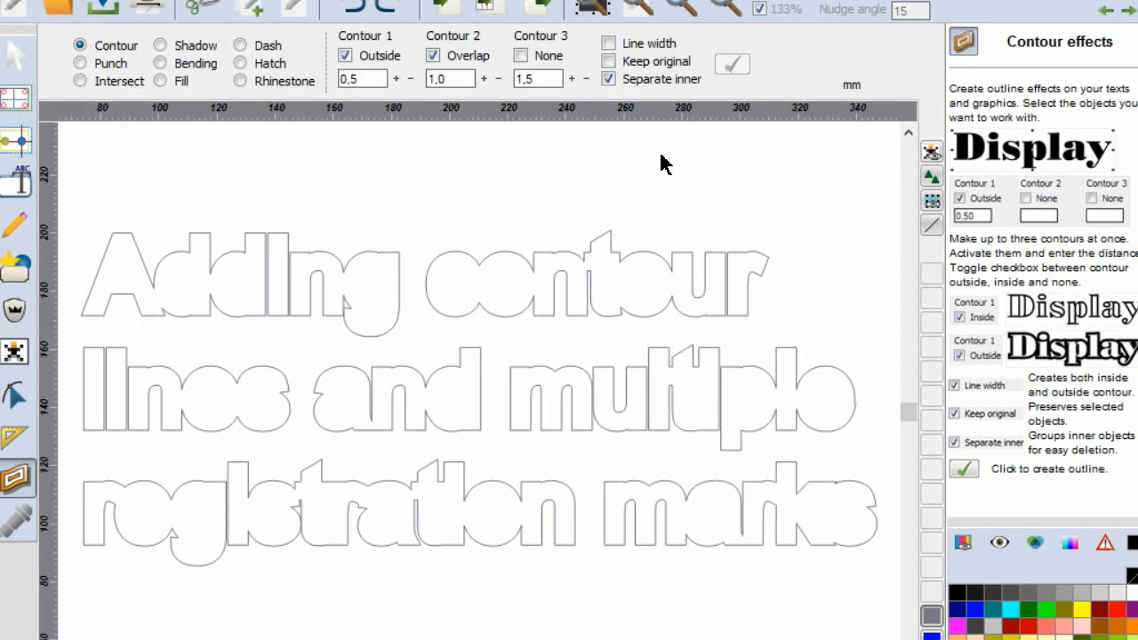
{"action": "left_click", "coordinate": [733, 64]}
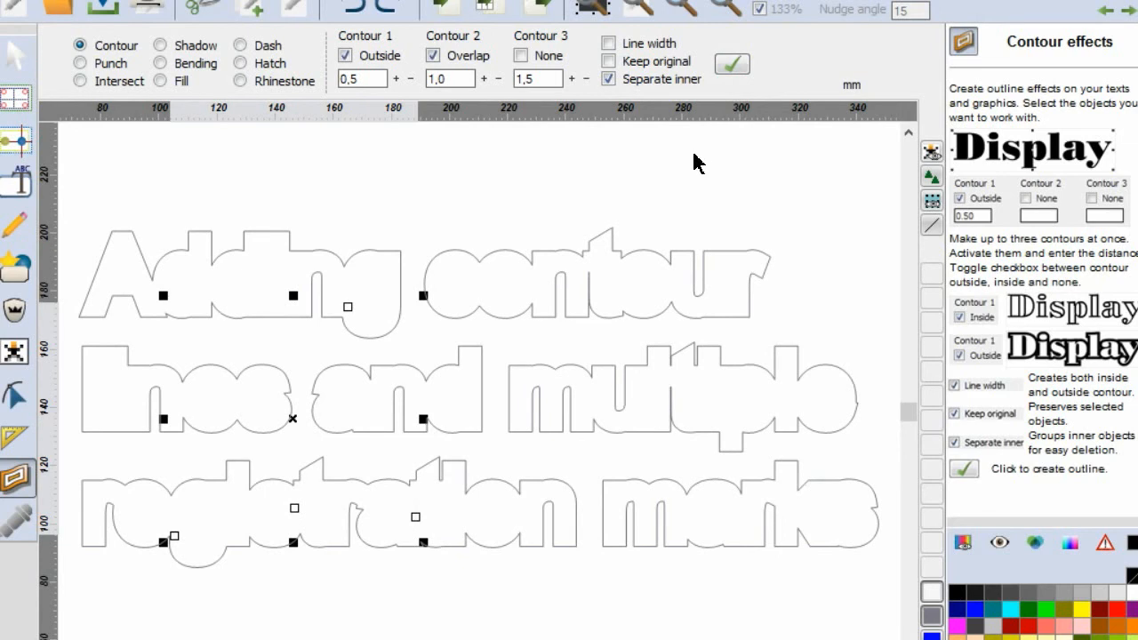
{"action": "mouse_move", "coordinate": [249, 319]}
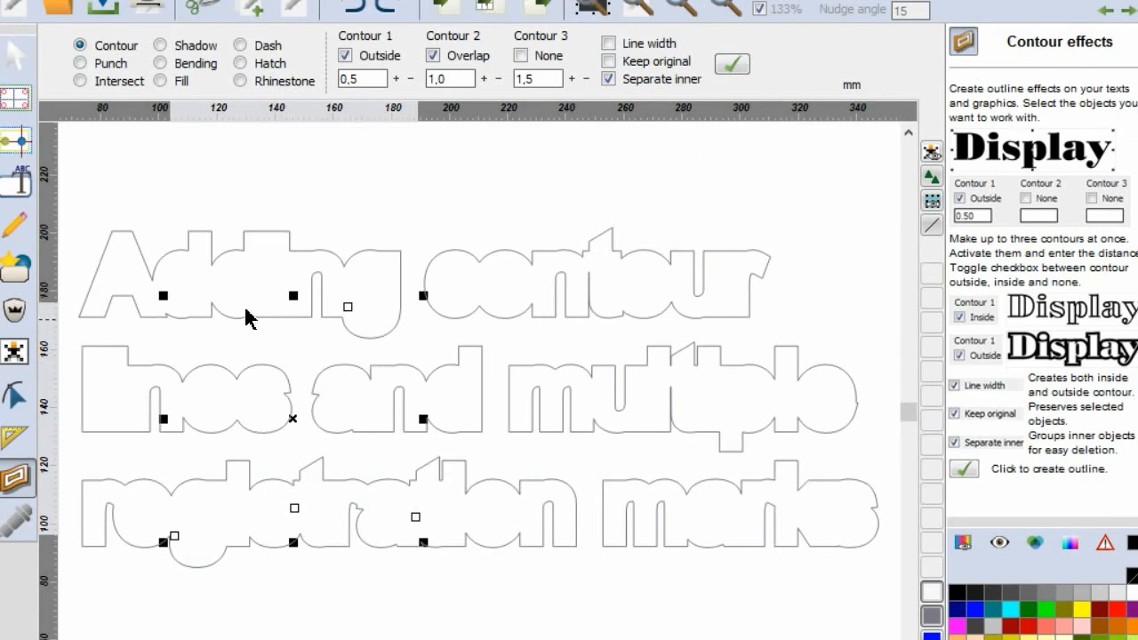
{"action": "mouse_move", "coordinate": [407, 479]}
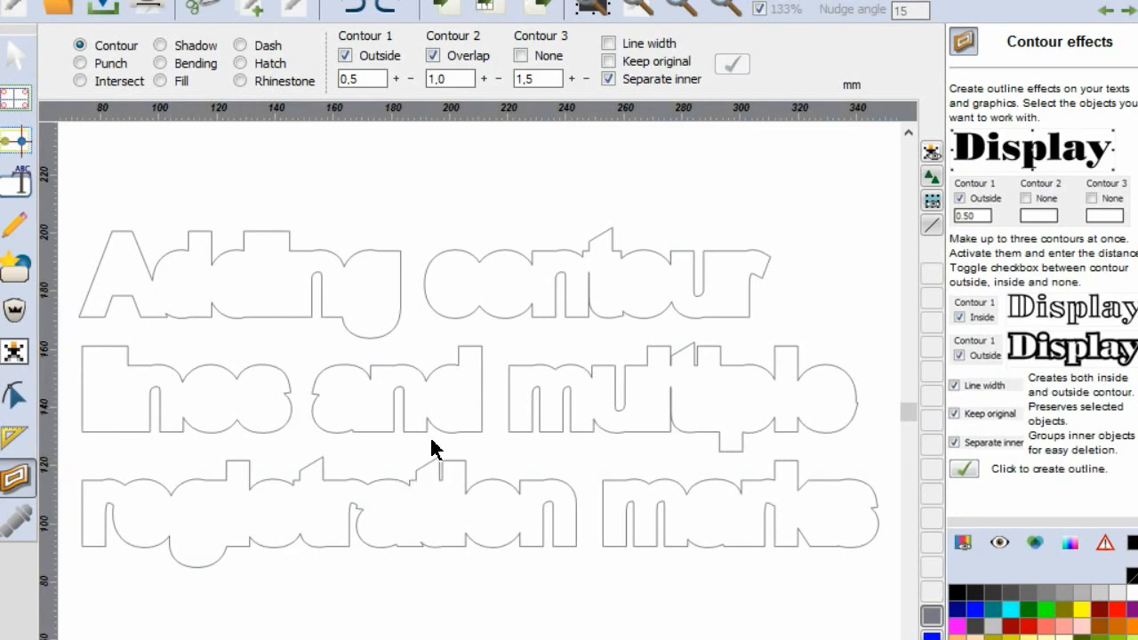
{"action": "mouse_move", "coordinate": [377, 237]}
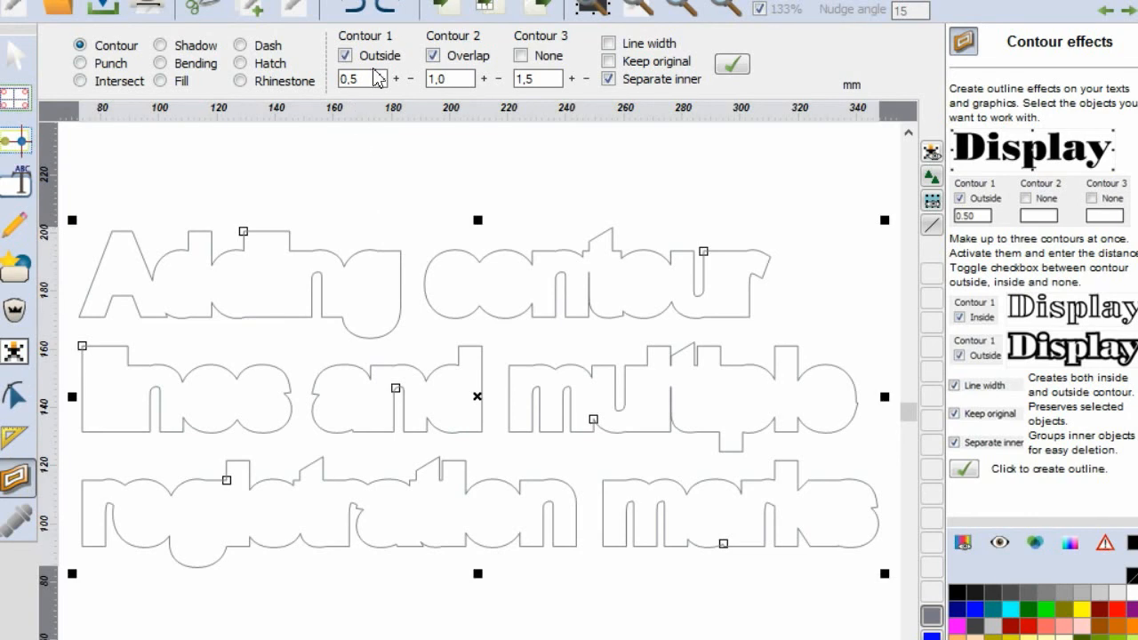
Create Contour 1 Inside 0.5 and Contour 2 Overlap 1.0 around every letter.
{"action": "left_click", "coordinate": [345, 55]}
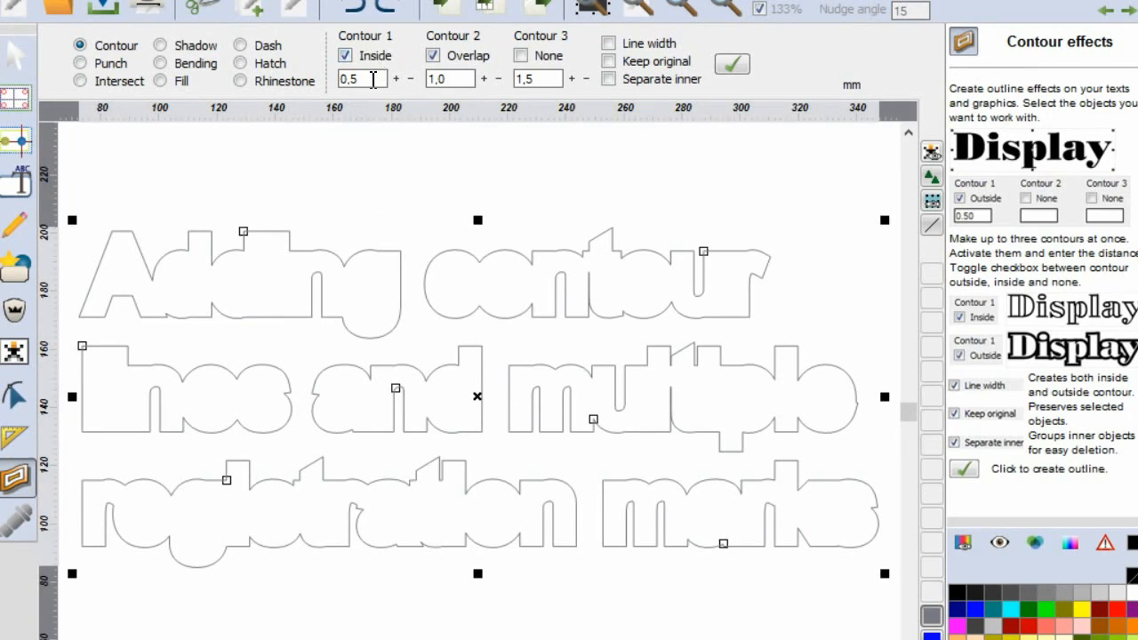
{"action": "left_click", "coordinate": [733, 64]}
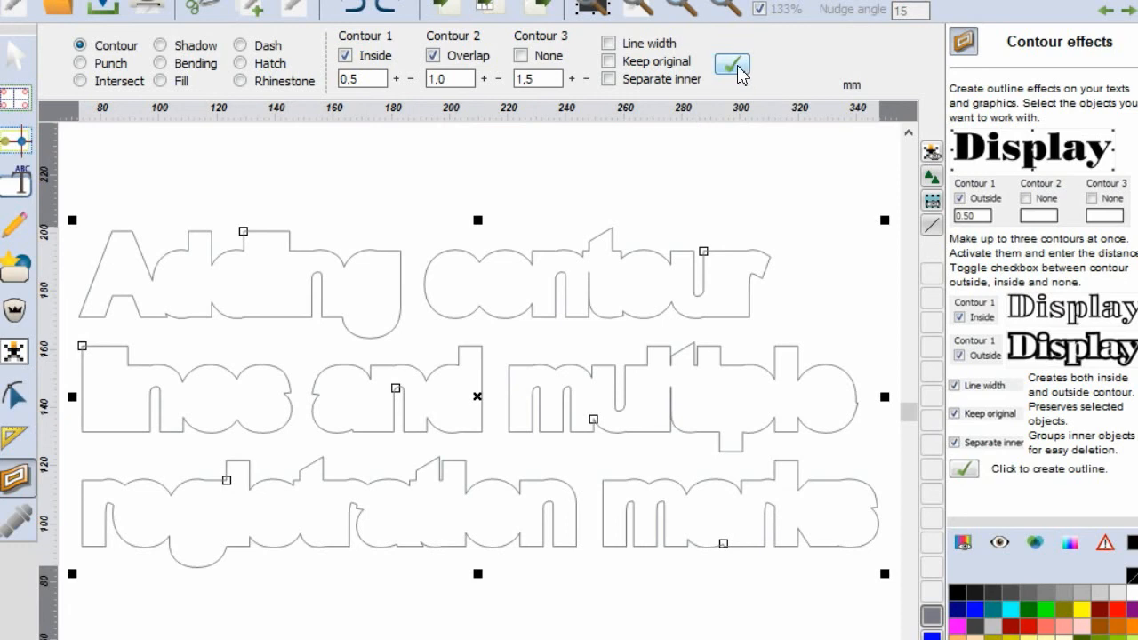
{"action": "mouse_move", "coordinate": [730, 66]}
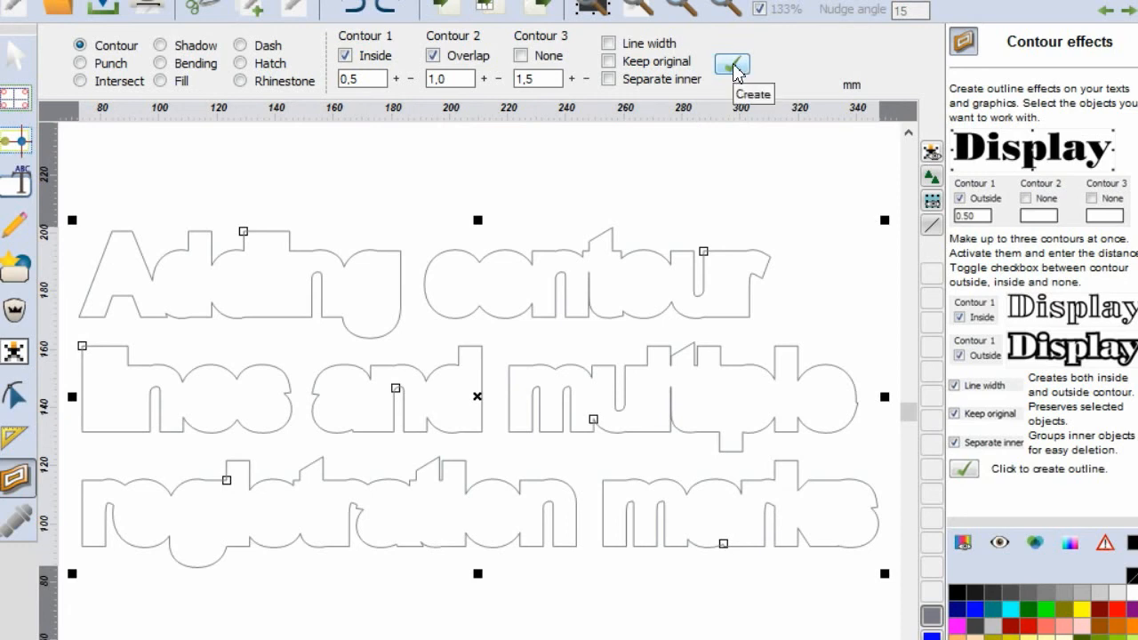
{"action": "left_click", "coordinate": [733, 64]}
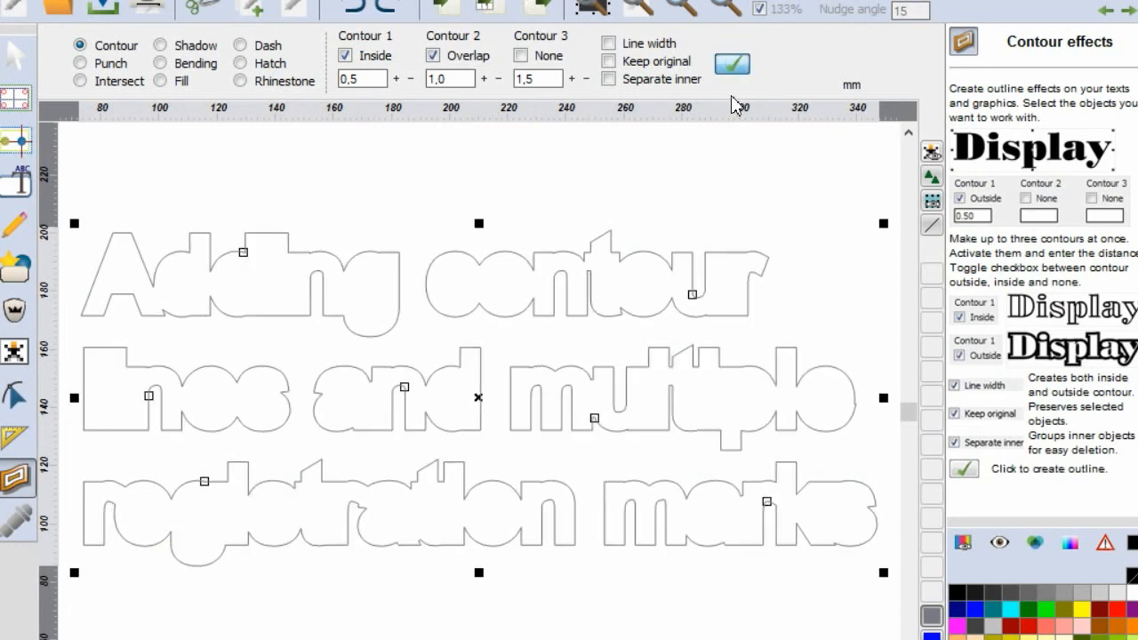
{"action": "left_click", "coordinate": [733, 64]}
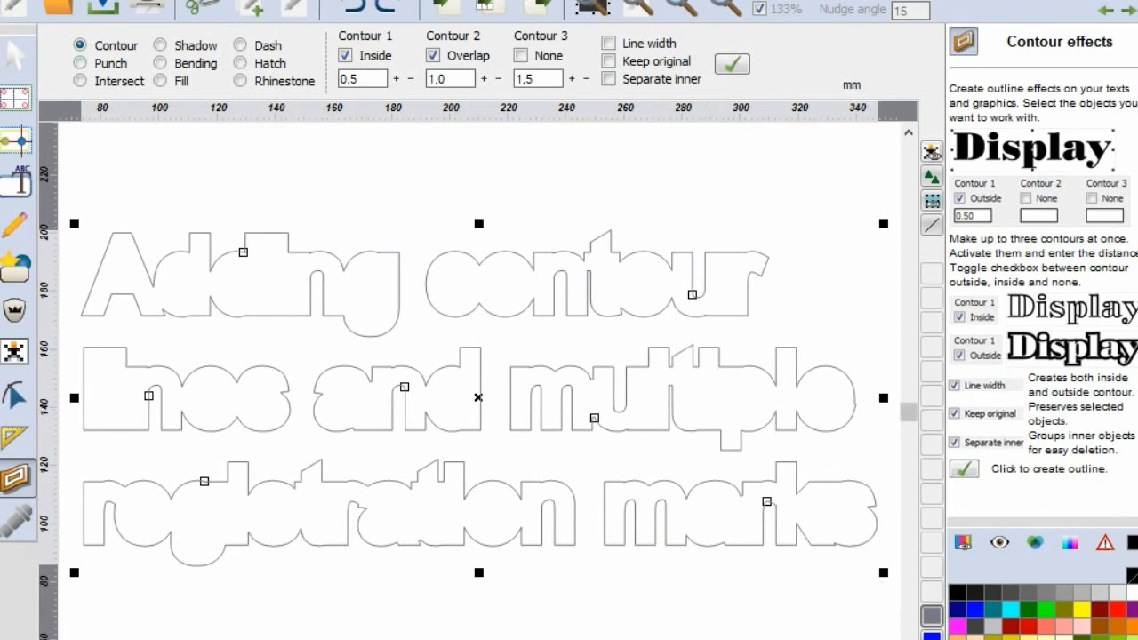
{"action": "left_click", "coordinate": [733, 64]}
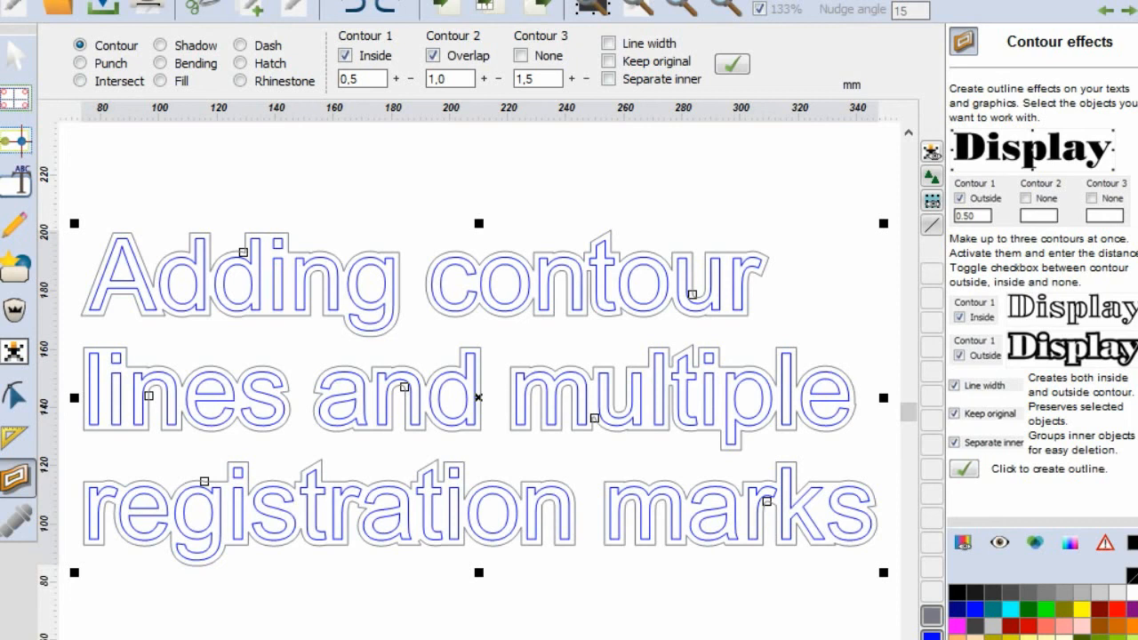
{"action": "mouse_move", "coordinate": [514, 583]}
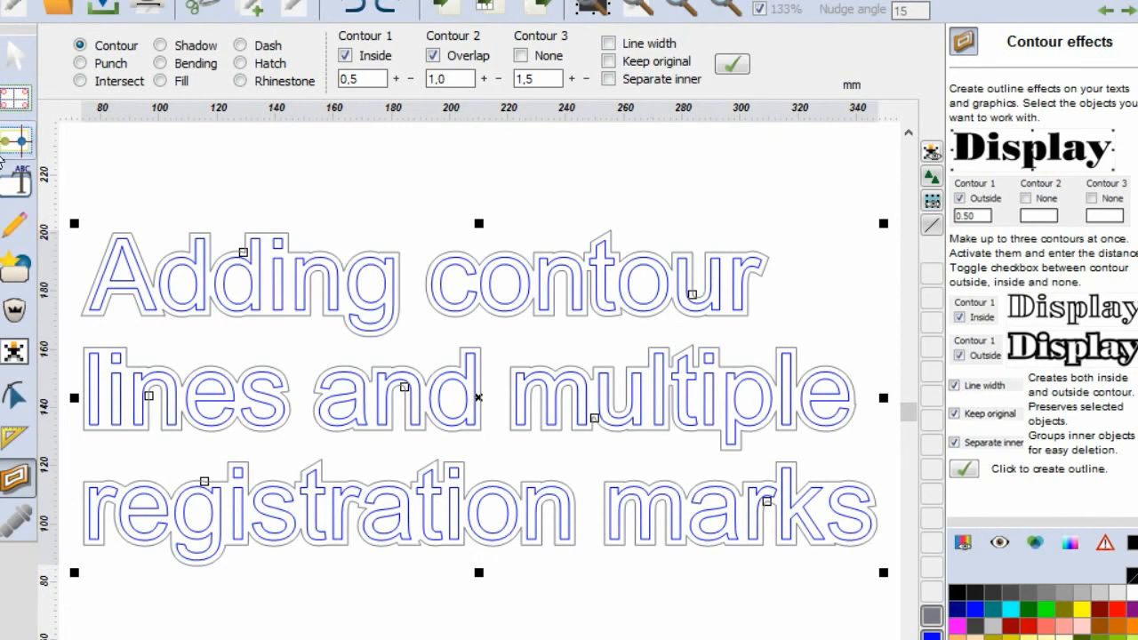
{"action": "left_click", "coordinate": [18, 139]}
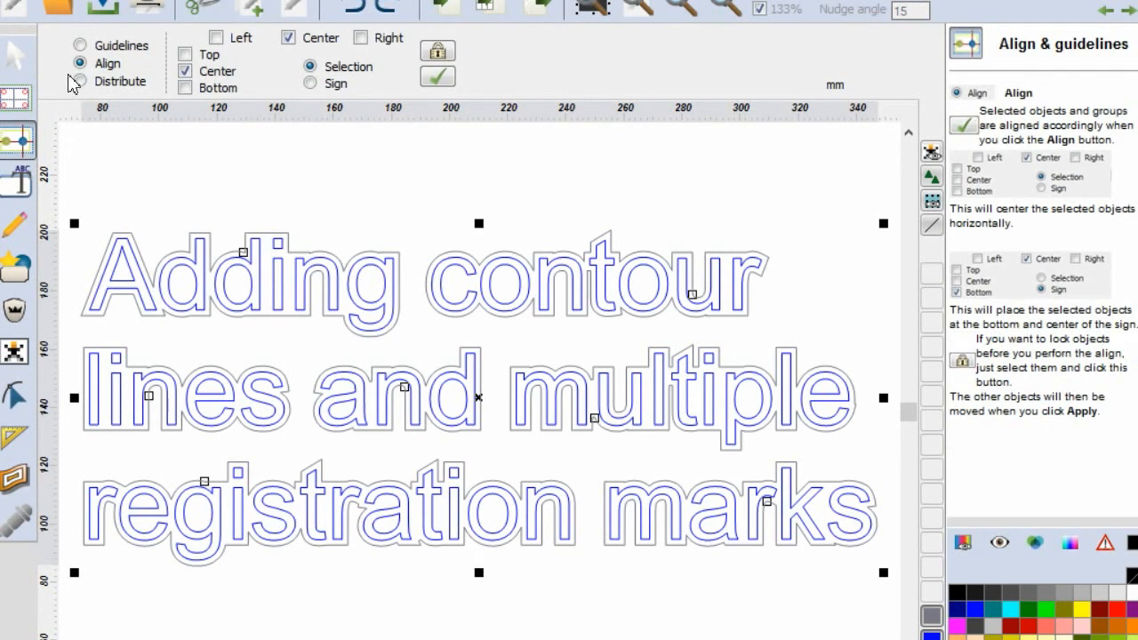
Place guidelines at positions 30 and -30 around the title.
{"action": "left_click", "coordinate": [82, 45]}
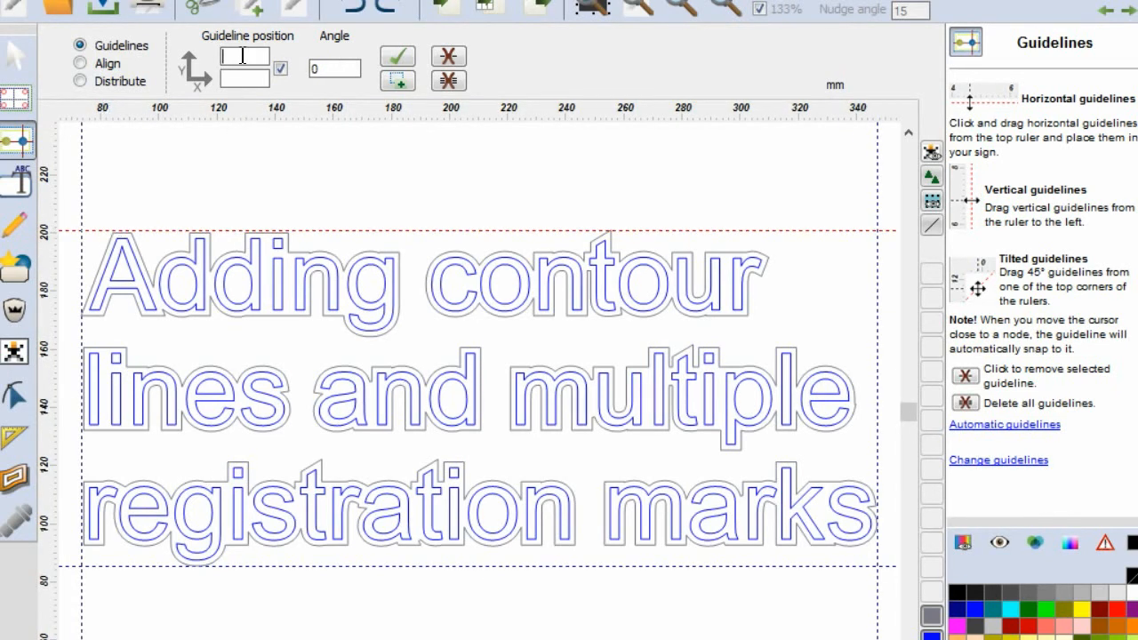
{"action": "type", "text": "30"}
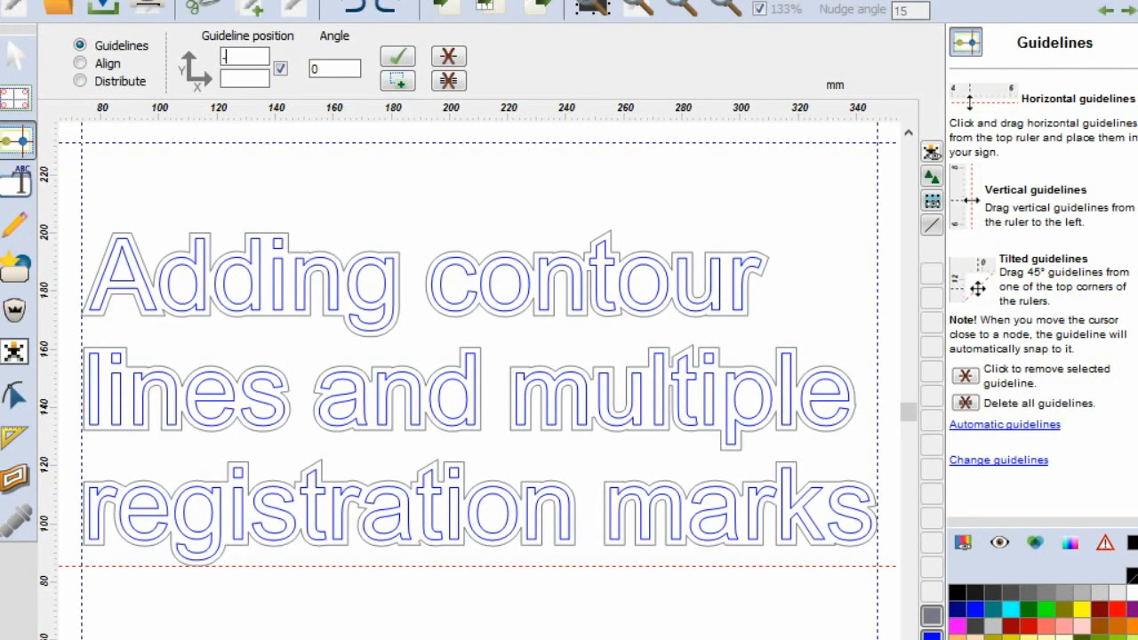
{"action": "type", "text": "-30"}
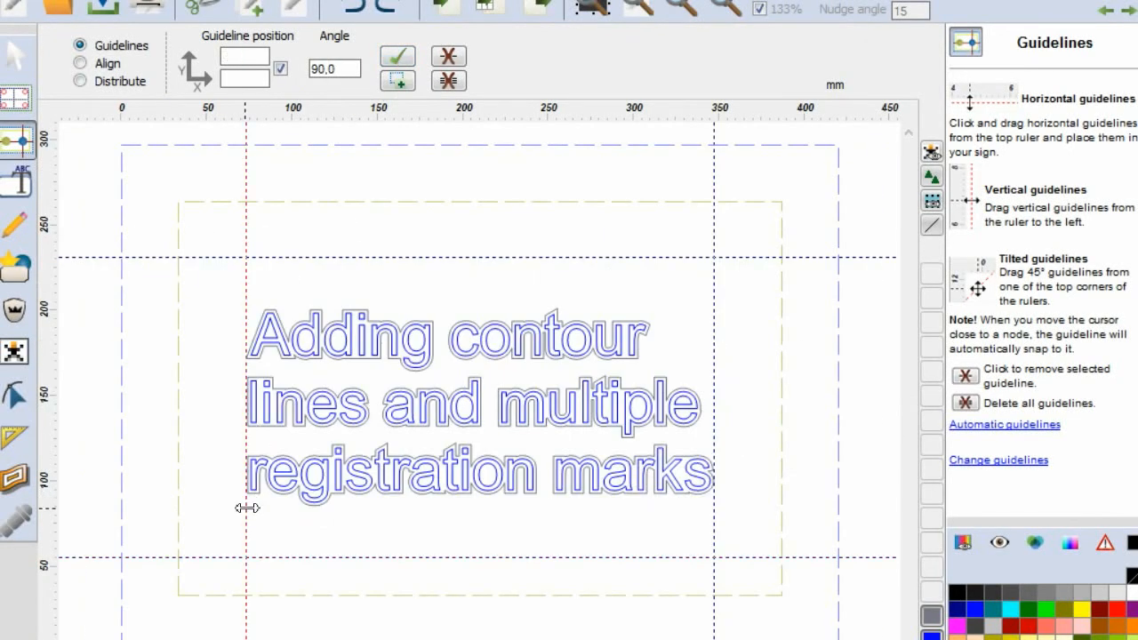
{"action": "mouse_move", "coordinate": [658, 544]}
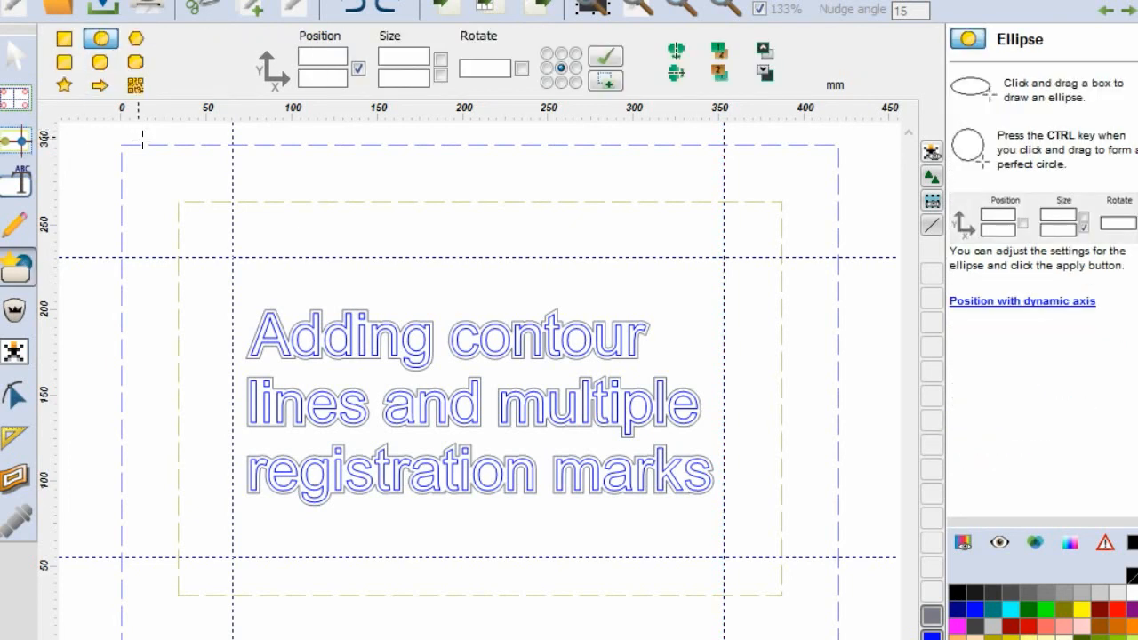
{"action": "mouse_move", "coordinate": [197, 211]}
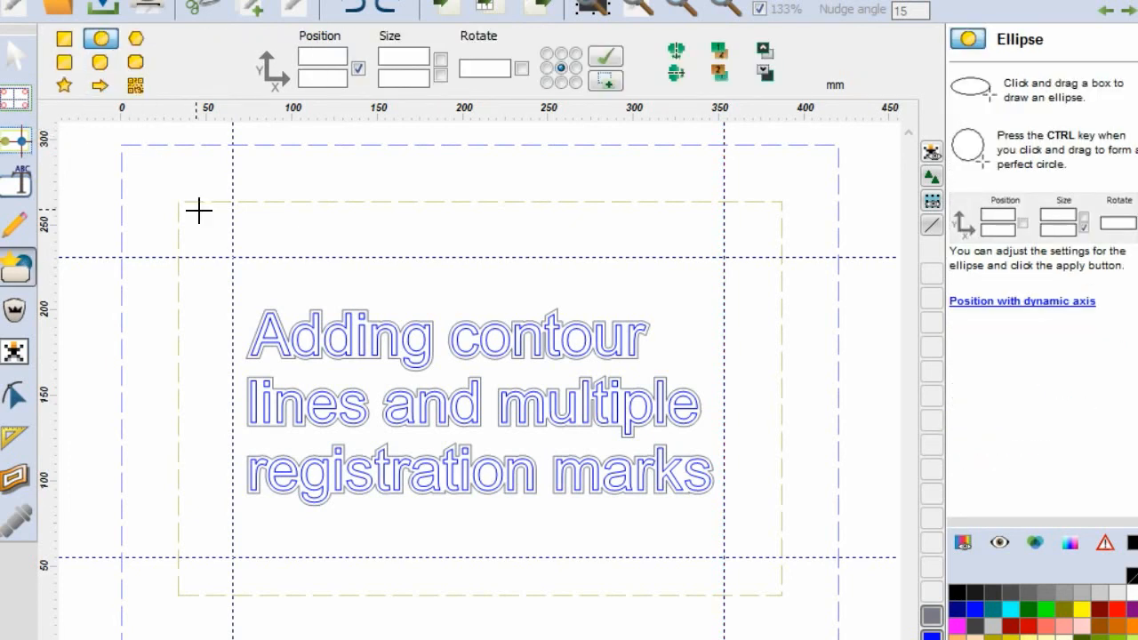
Draw an ellipse on the guideline crossing and size it to 6,0 × 6,0 mm.
{"action": "left_click_drag", "start_coordinate": [199, 210], "coordinate": [281, 290]}
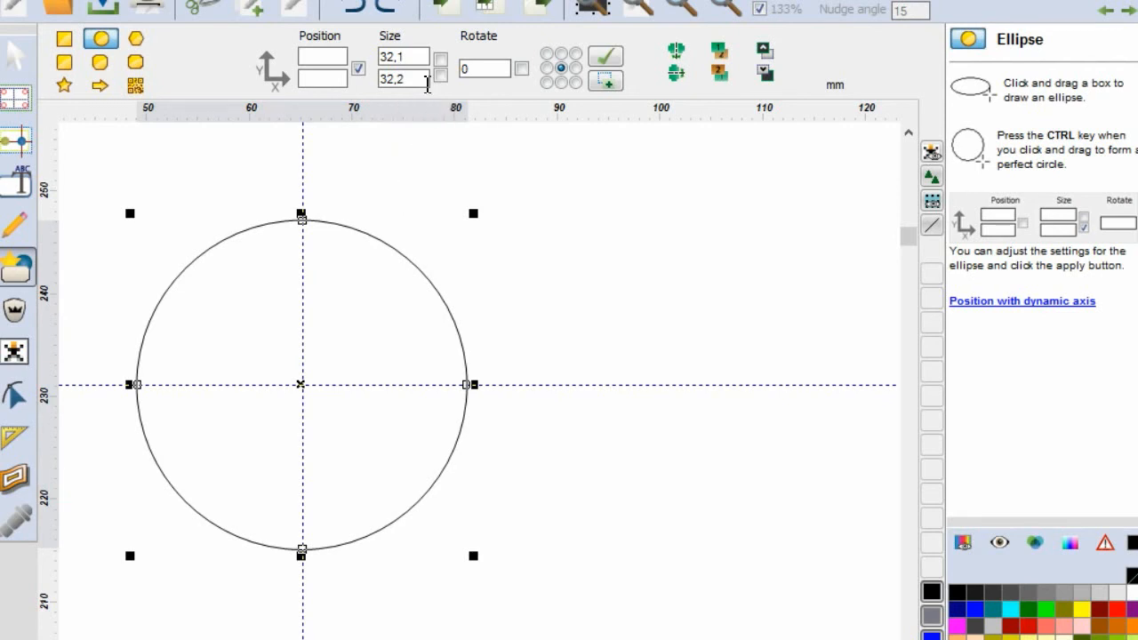
{"action": "triple_click", "coordinate": [402, 78]}
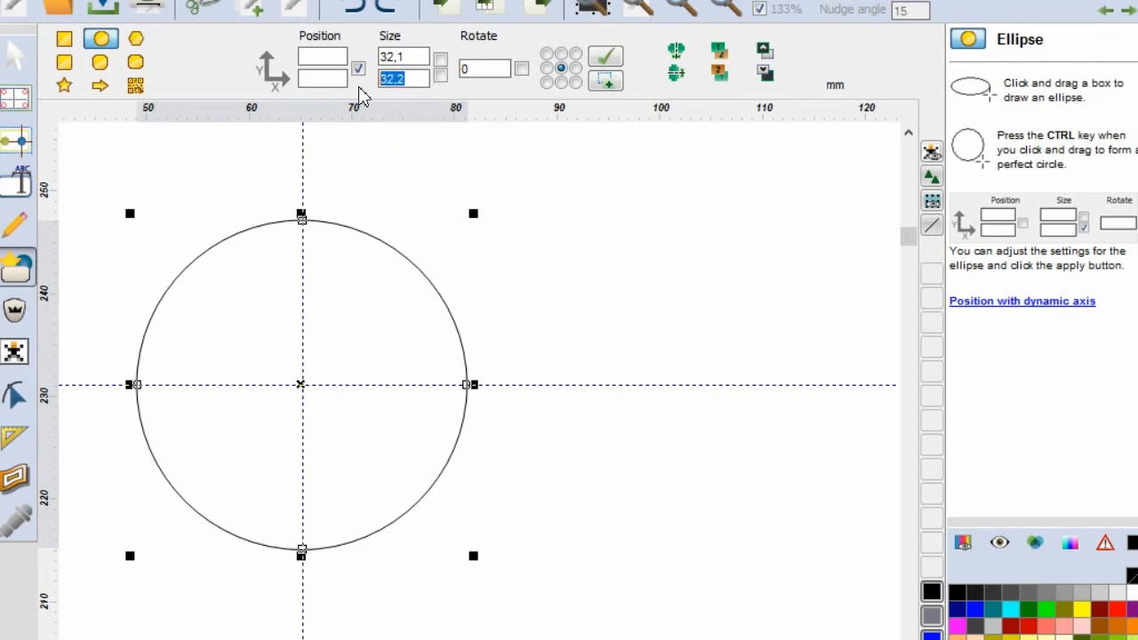
{"action": "type", "text": "6,0"}
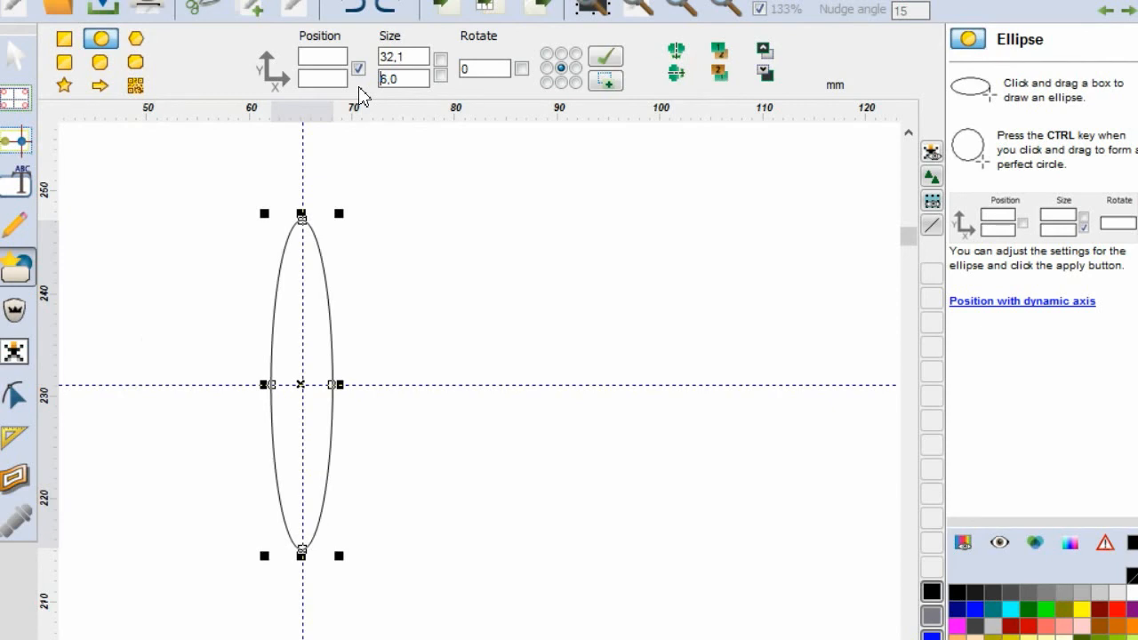
{"action": "left_click", "coordinate": [402, 55]}
{"action": "type", "text": "6"}
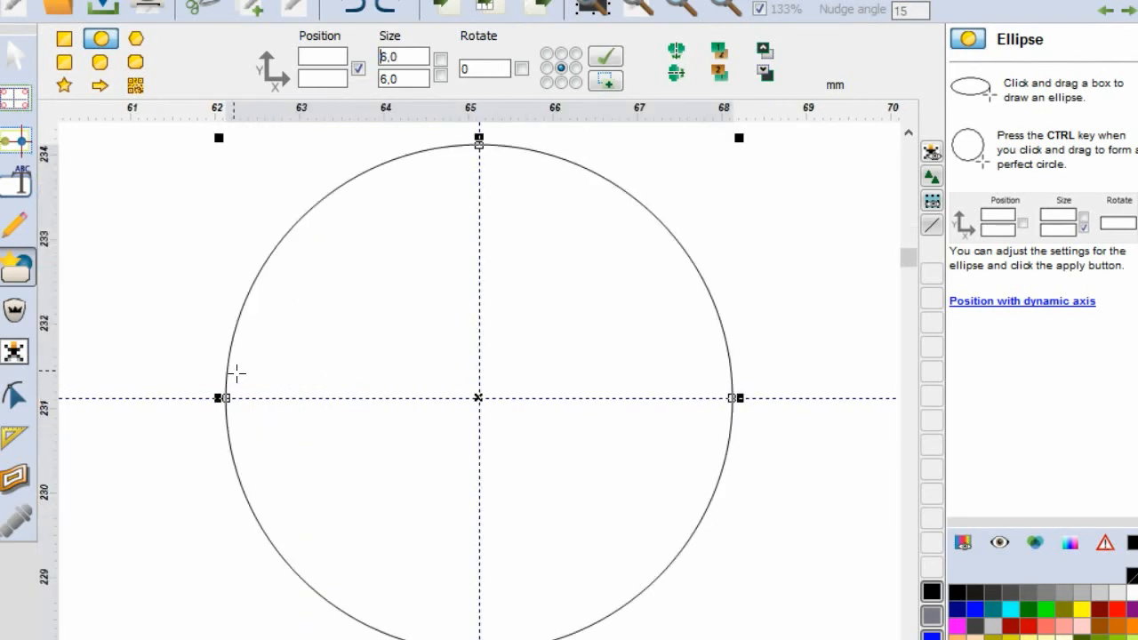
{"action": "mouse_move", "coordinate": [263, 384]}
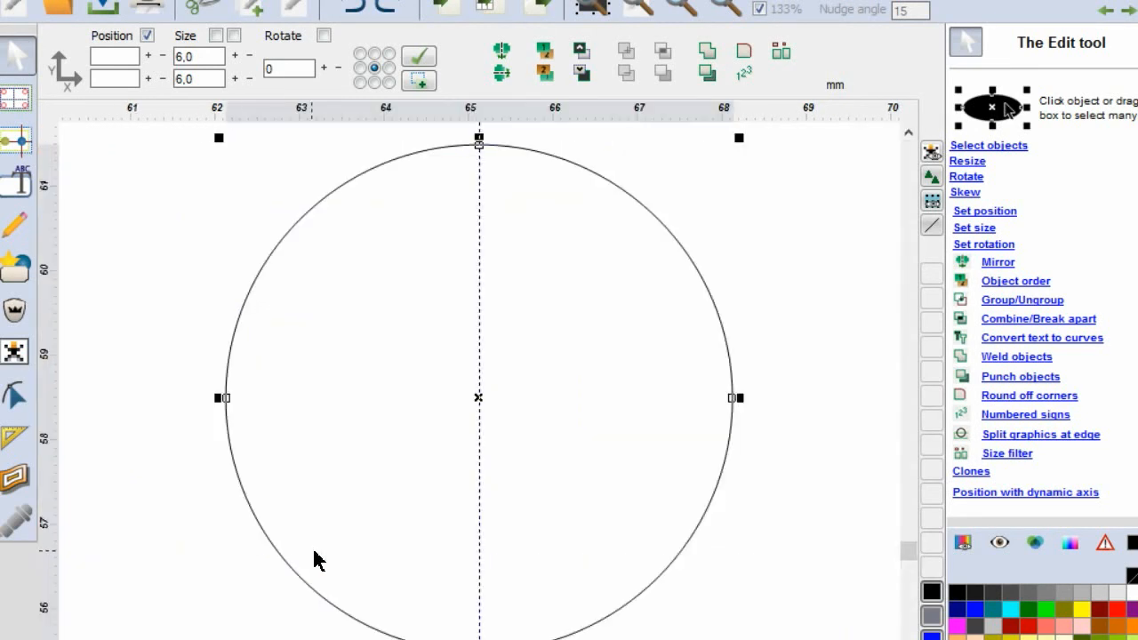
{"action": "mouse_move", "coordinate": [484, 398]}
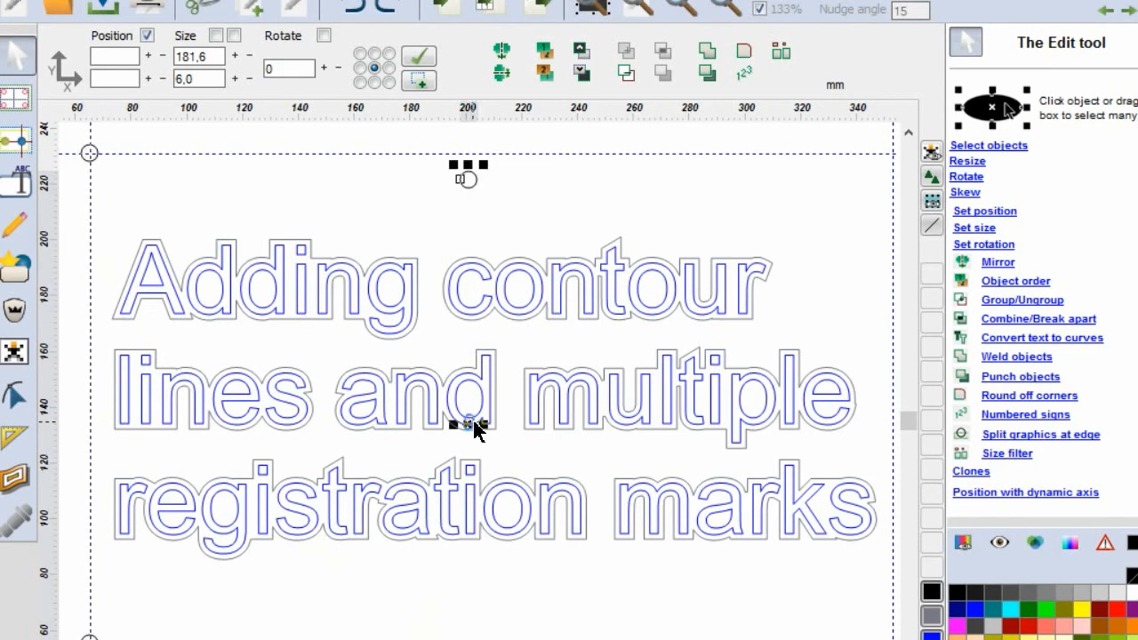
{"action": "mouse_move", "coordinate": [754, 390]}
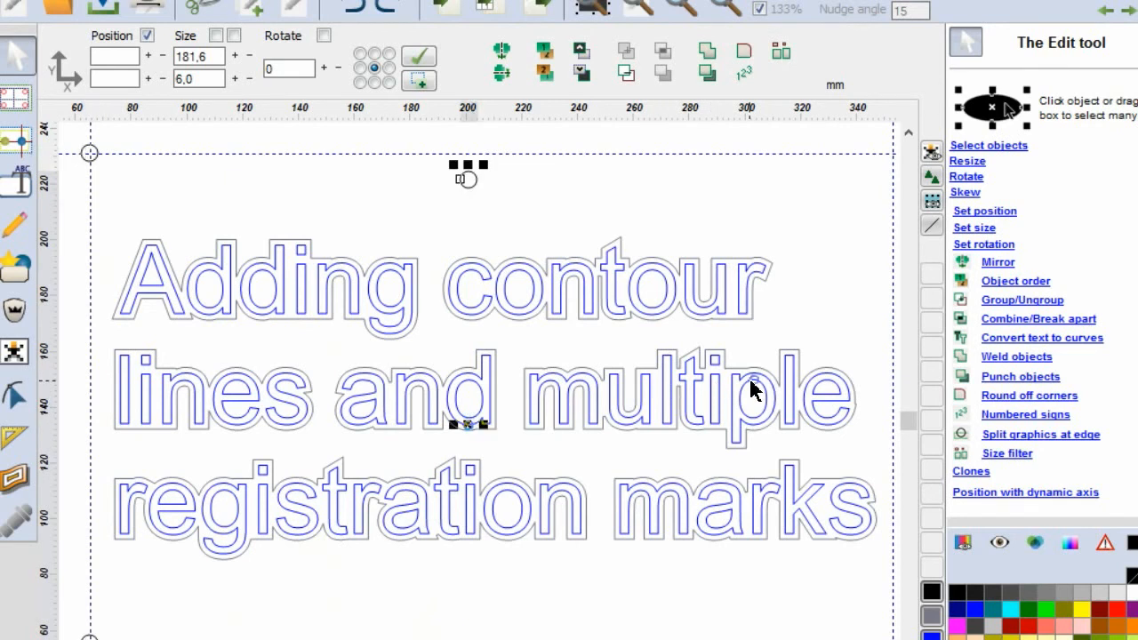
{"action": "mouse_move", "coordinate": [672, 409]}
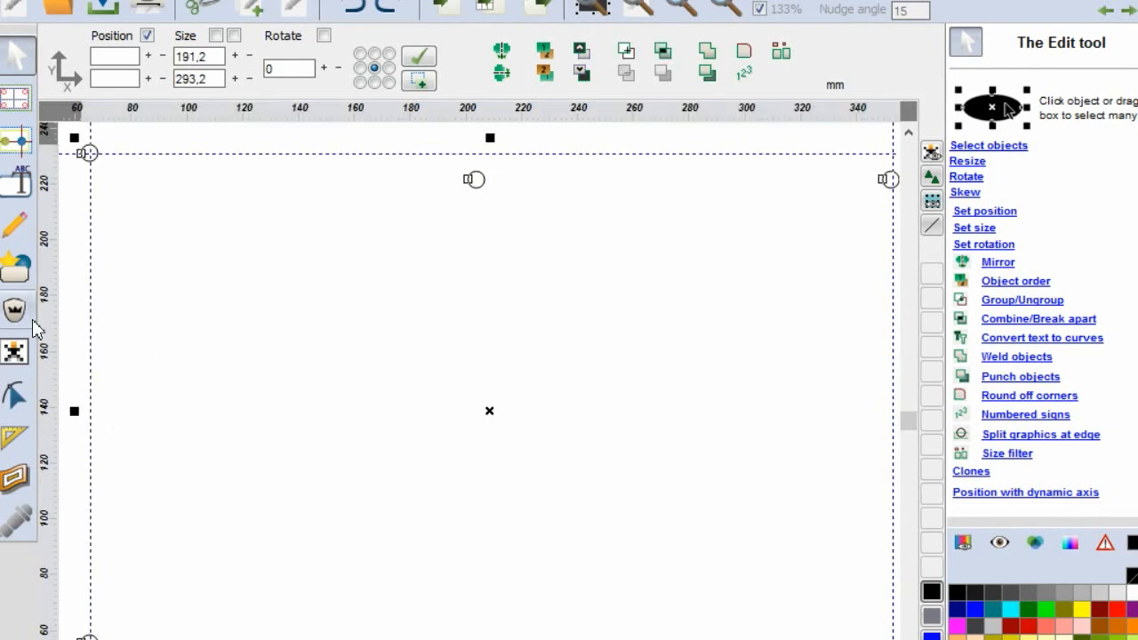
Align the selected top circles by vertical centre only, undoing the attempt that bunched them.
{"action": "left_click", "coordinate": [16, 139]}
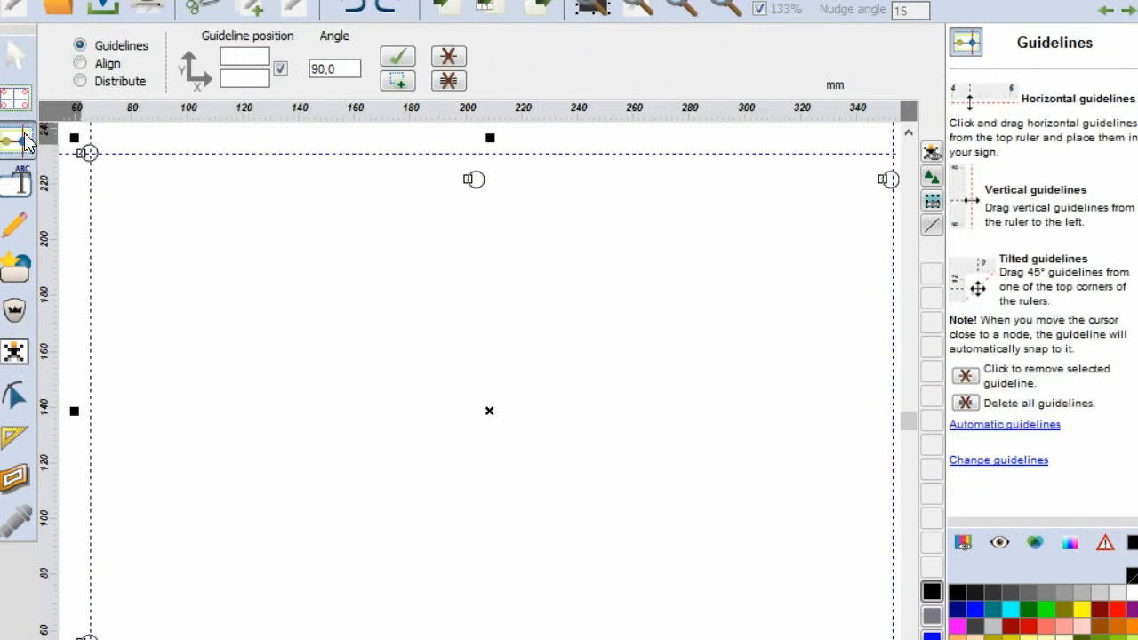
{"action": "left_click", "coordinate": [82, 64]}
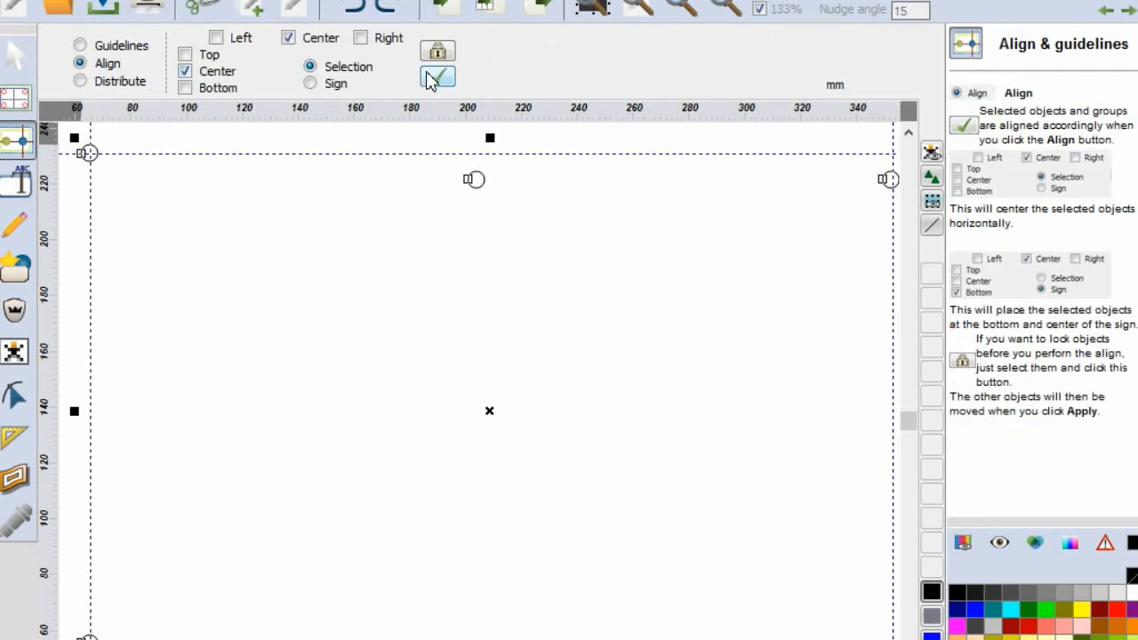
{"action": "left_click", "coordinate": [437, 77]}
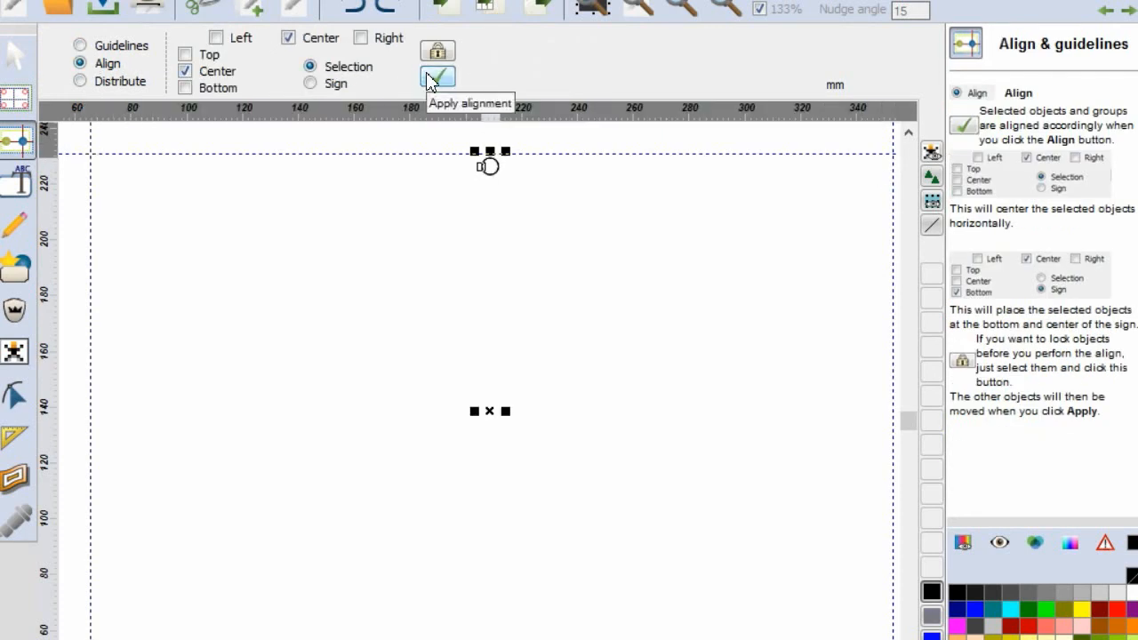
{"action": "left_click", "coordinate": [438, 76]}
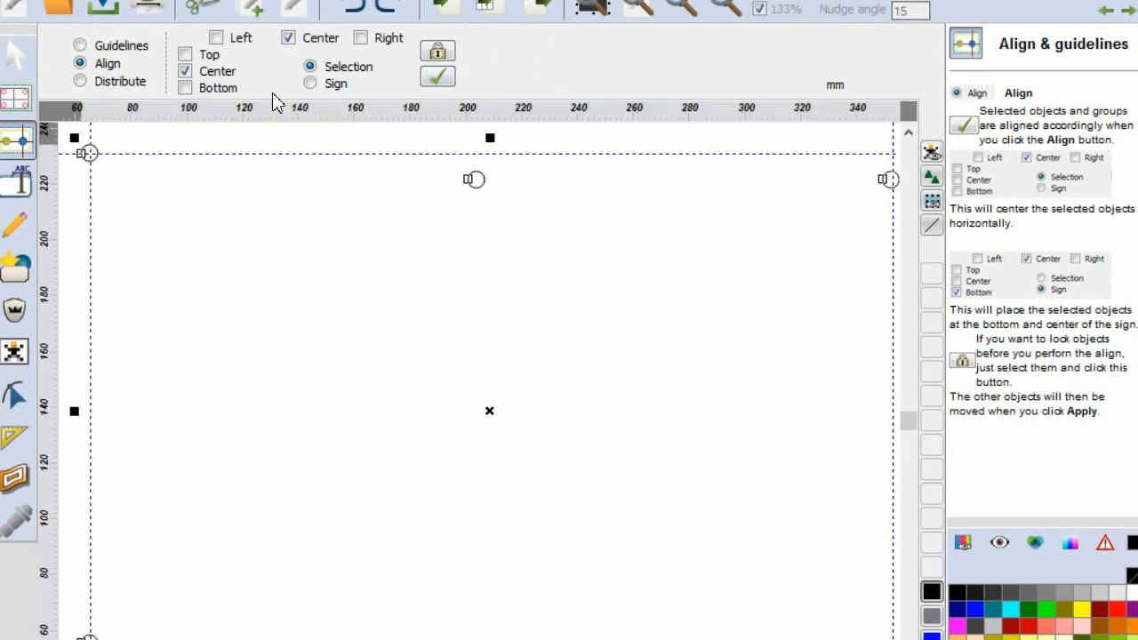
{"action": "left_click", "coordinate": [438, 77]}
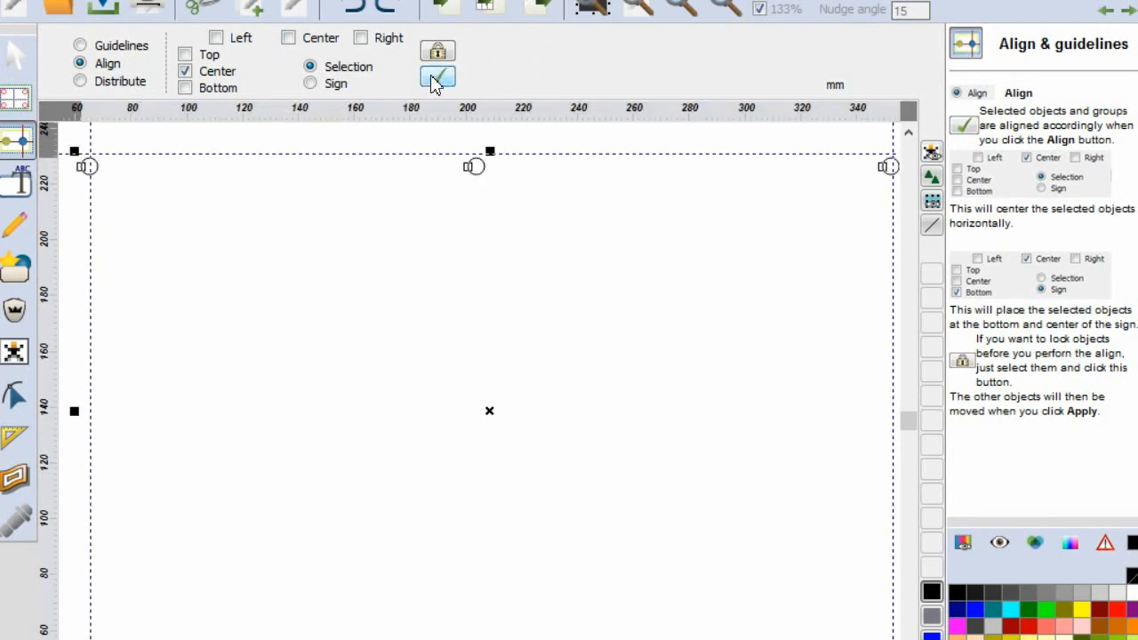